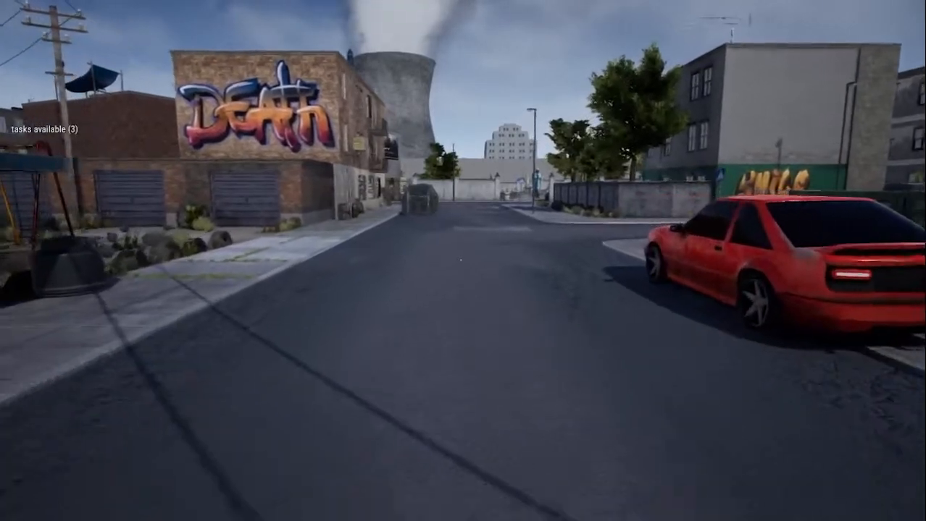
Step: Check the backpack contents while walking down the street past the dumpster
scroll("right", 3)
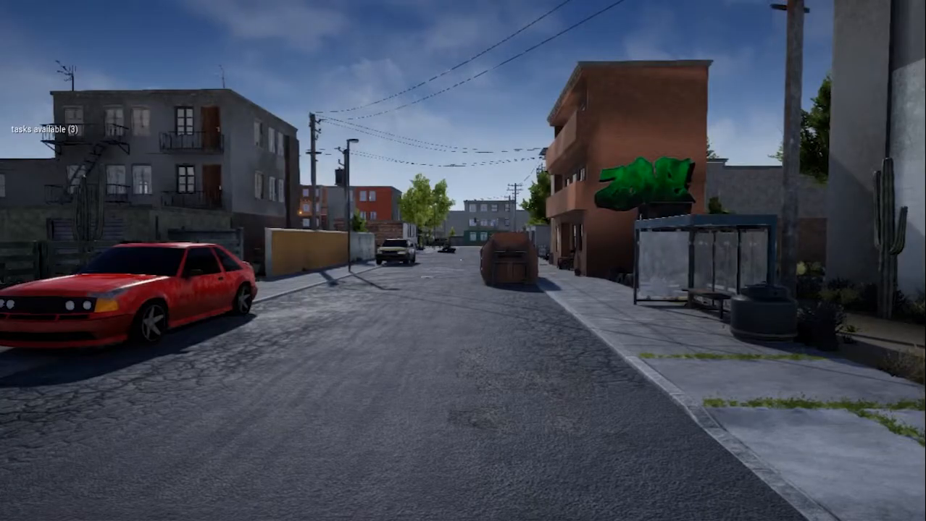
key("i")
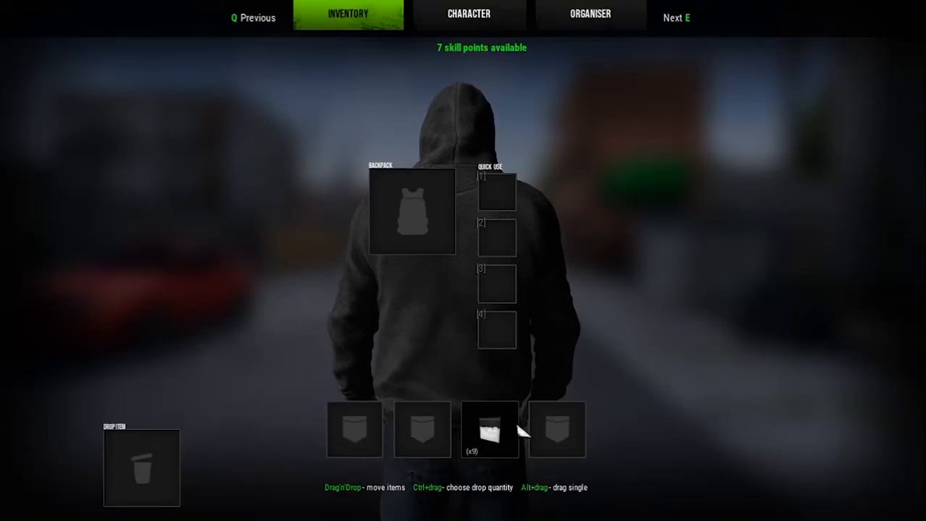
mouse_move(504, 440)
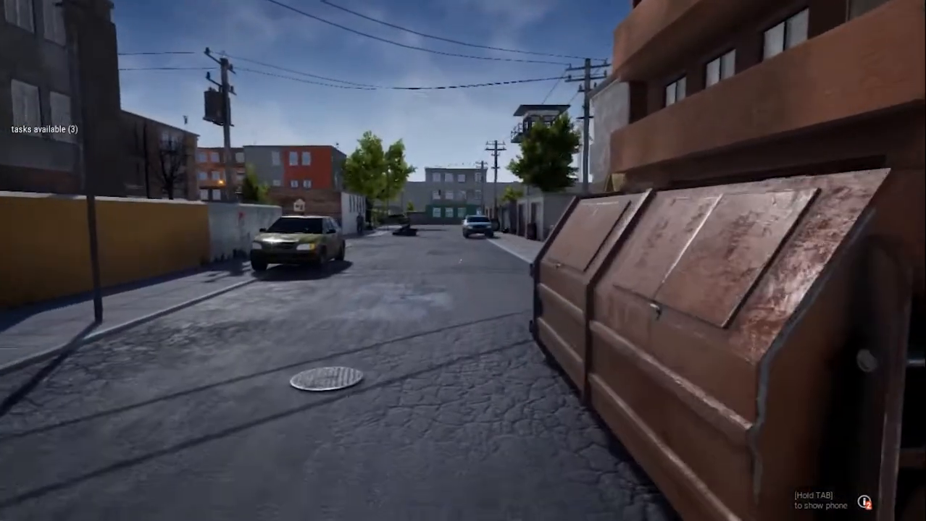
mouse_move(463, 261)
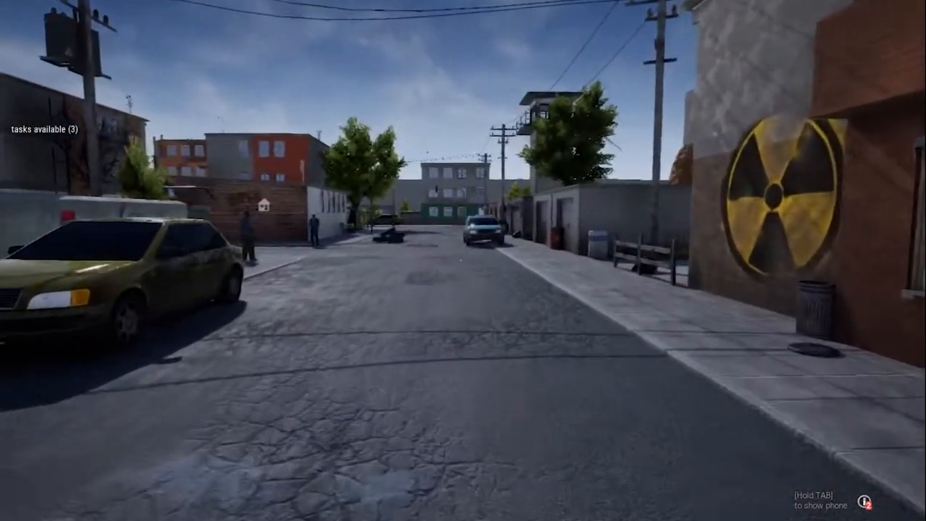
mouse_move(464, 261)
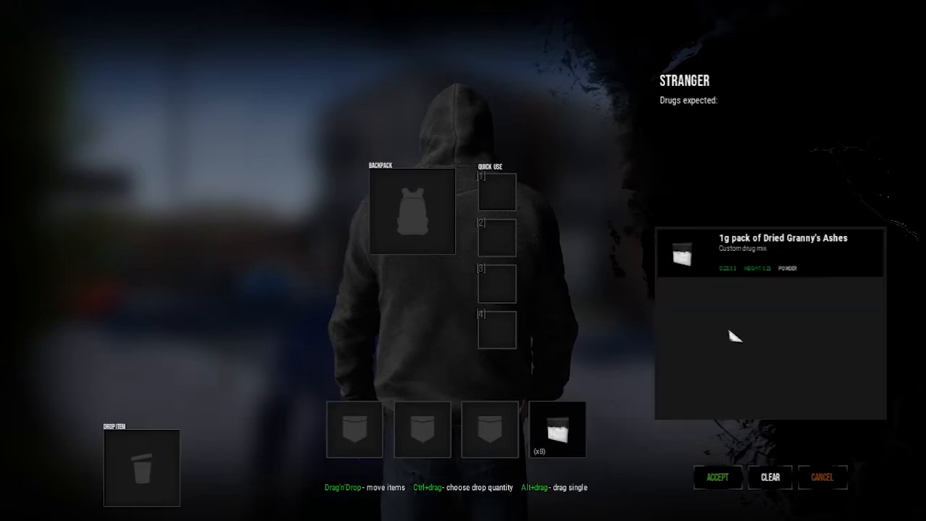
Step: Offer the 1g Dried Granny's Ashes pack to the waiting stranger
left_click(716, 478)
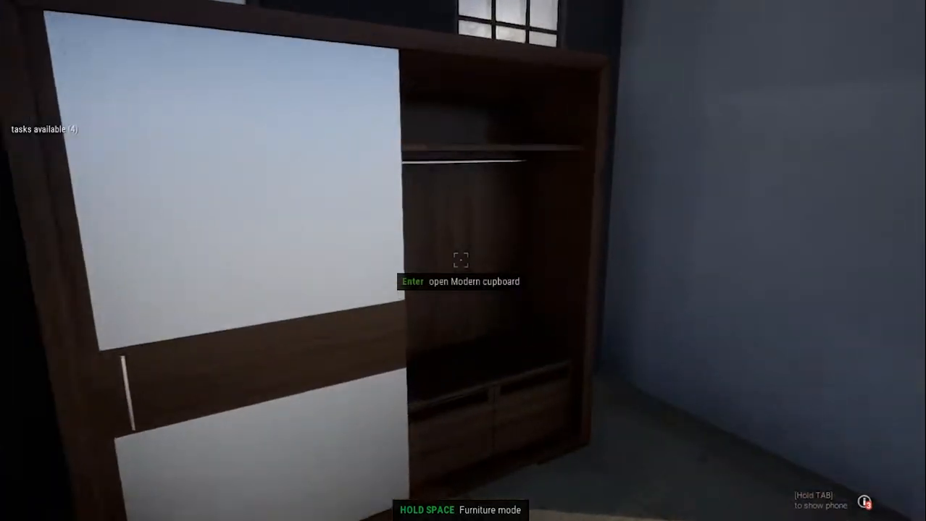
Step: Look inside the Modern cupboard, then leave the hideout toward the alleys
key("enter")
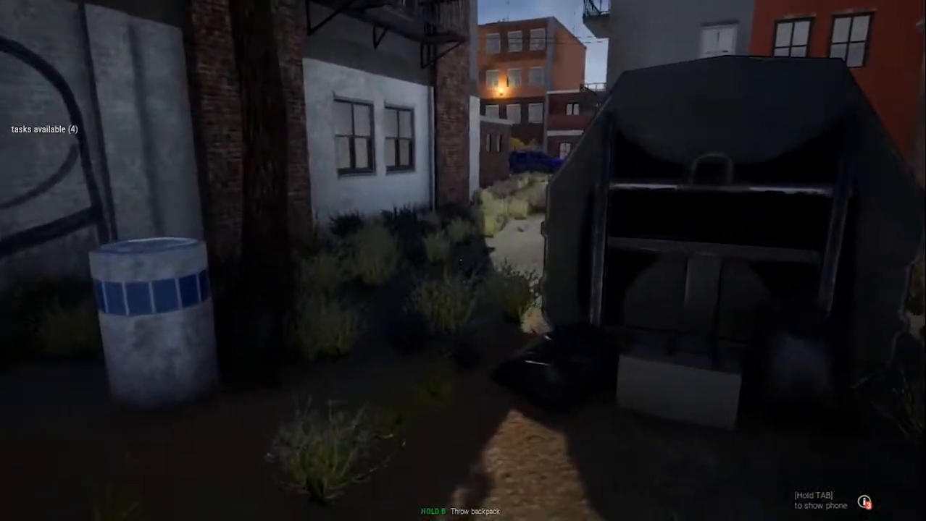
mouse_move(464, 261)
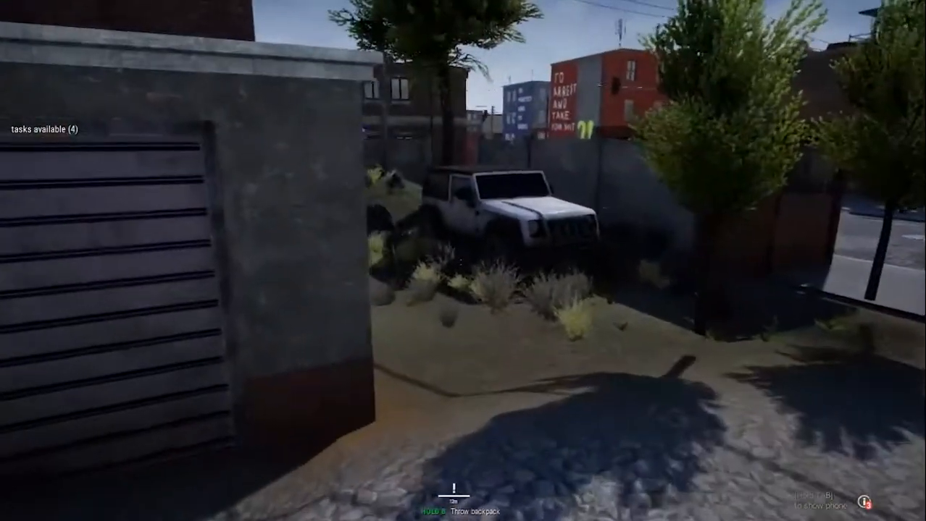
mouse_move(464, 261)
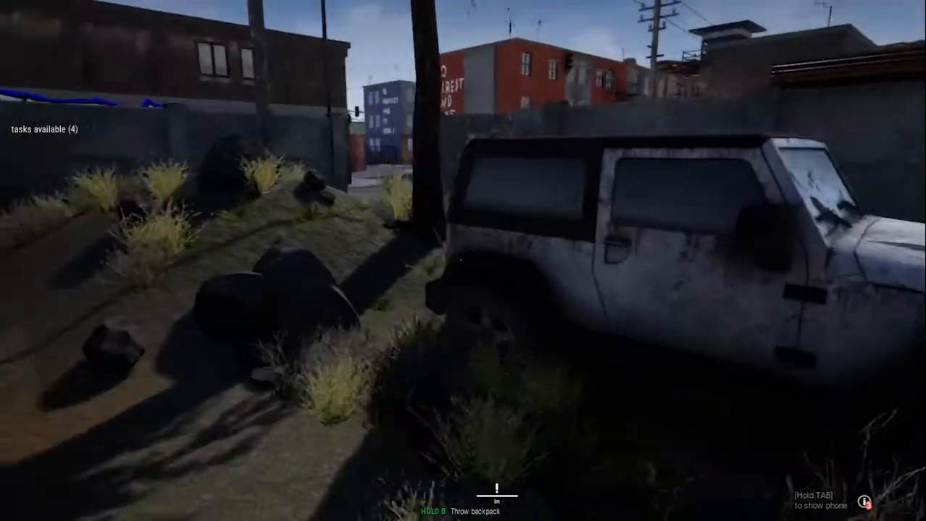
key("tab")
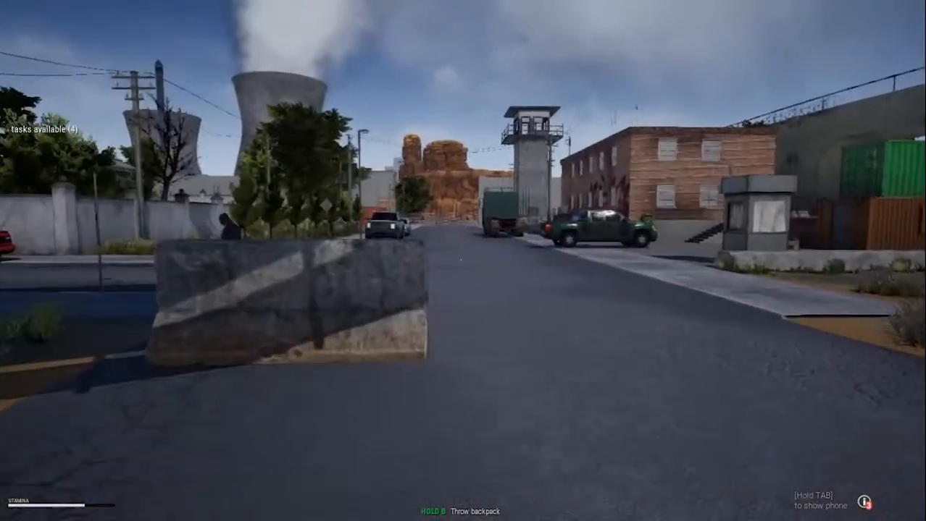
mouse_move(463, 261)
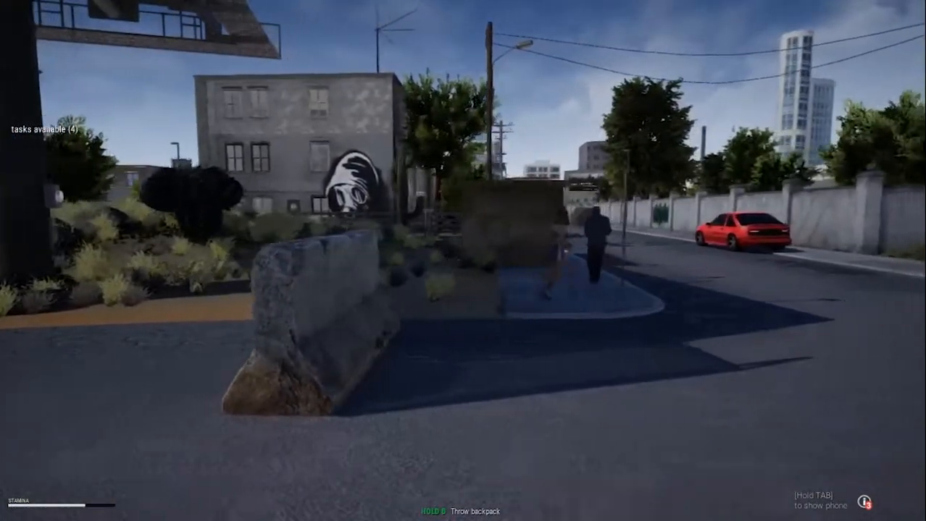
mouse_move(464, 261)
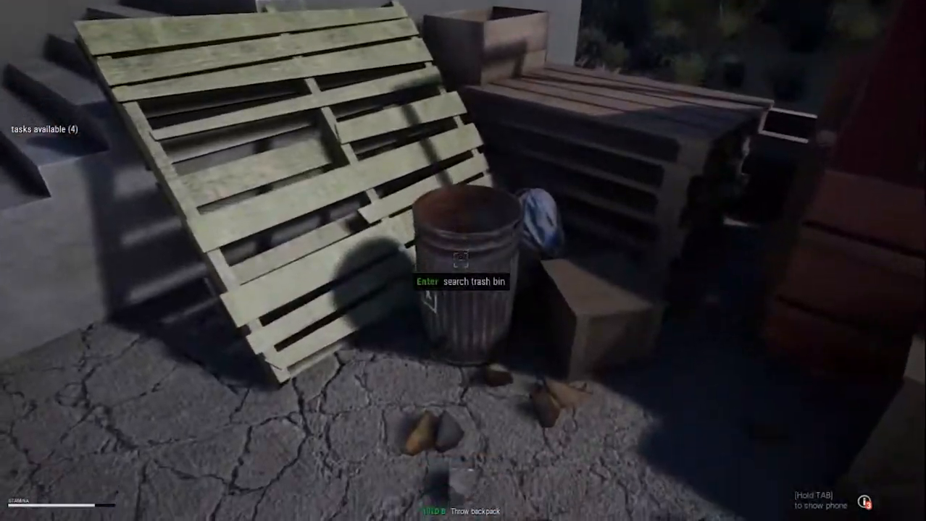
Step: Search the trash bin beside the pallets
key("enter")
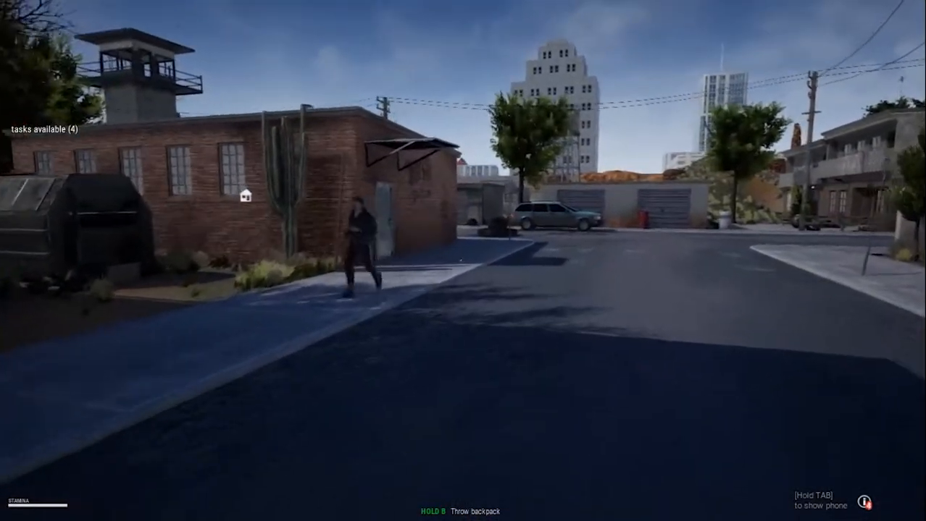
mouse_move(464, 260)
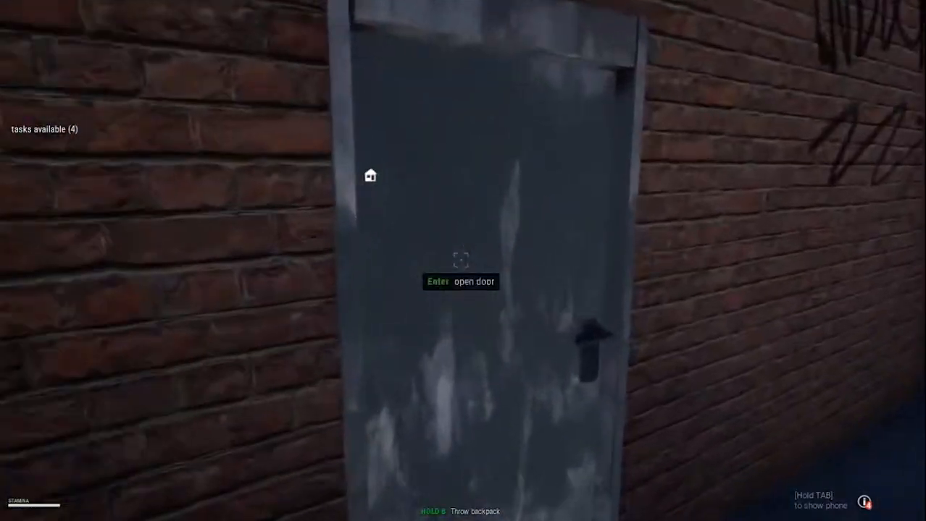
Step: Enter the brick hideout and start working at the mixing station
key("enter")
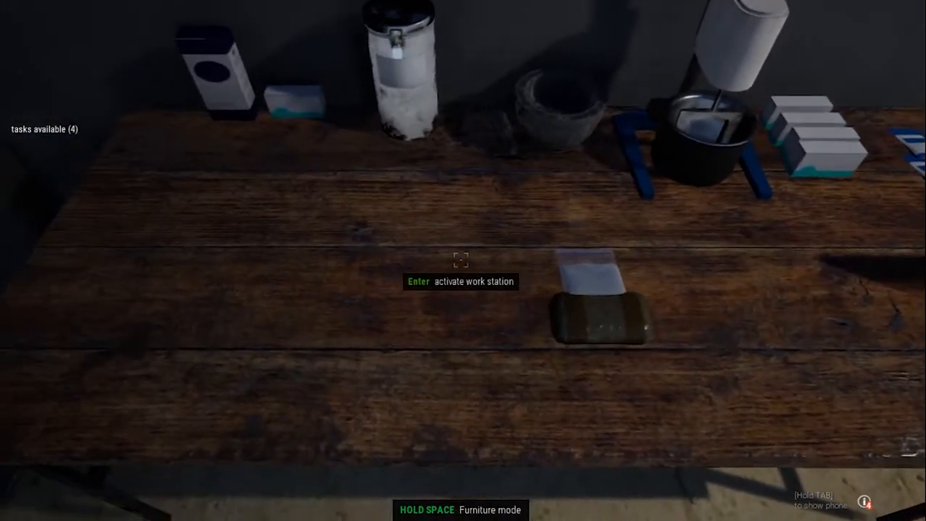
key("enter")
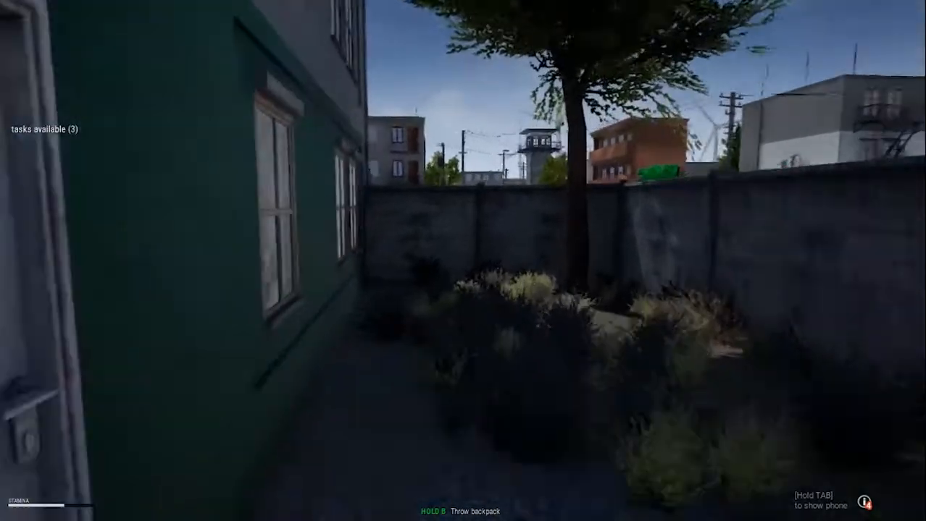
mouse_move(464, 261)
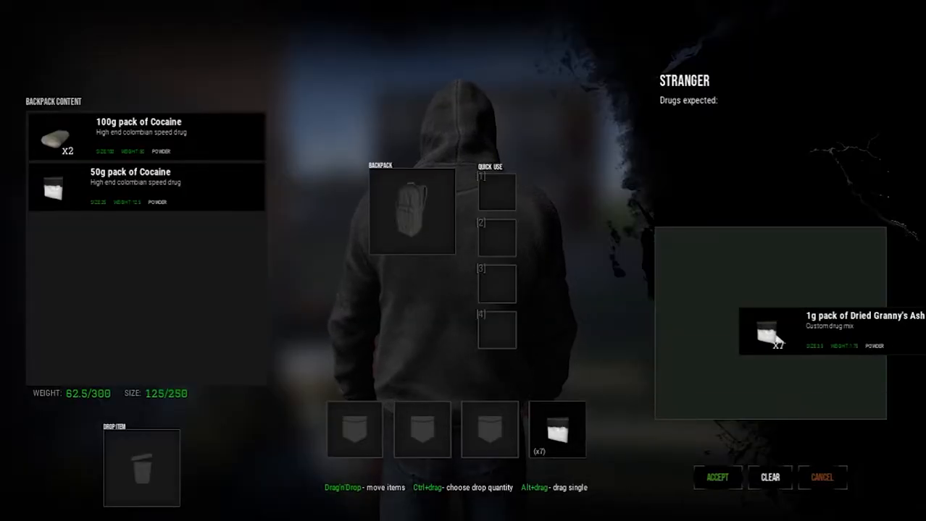
Step: Place the seven Dried Granny's Ashes packs into the stranger's offer area
left_click(715, 478)
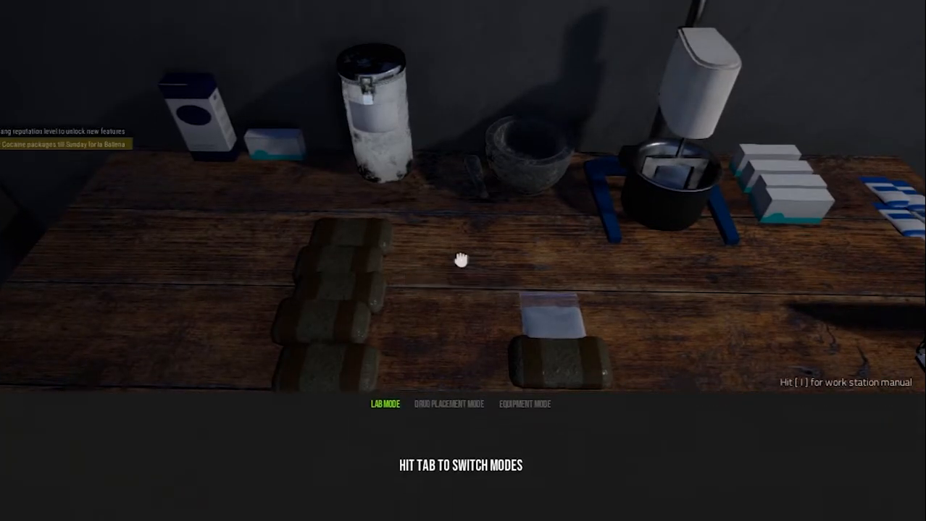
Step: Leave and re-enter the work station to prepare another batch of packs
key("Tab")
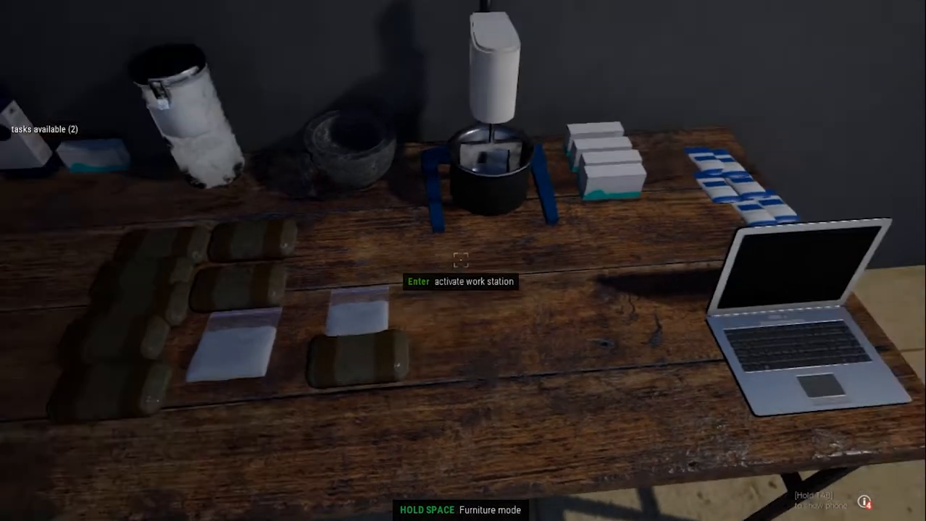
key("Enter")
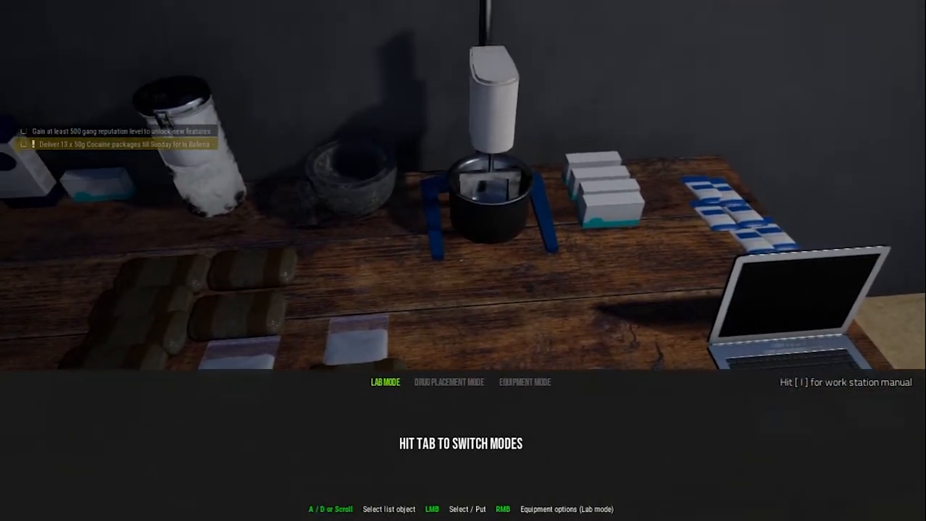
key("tab")
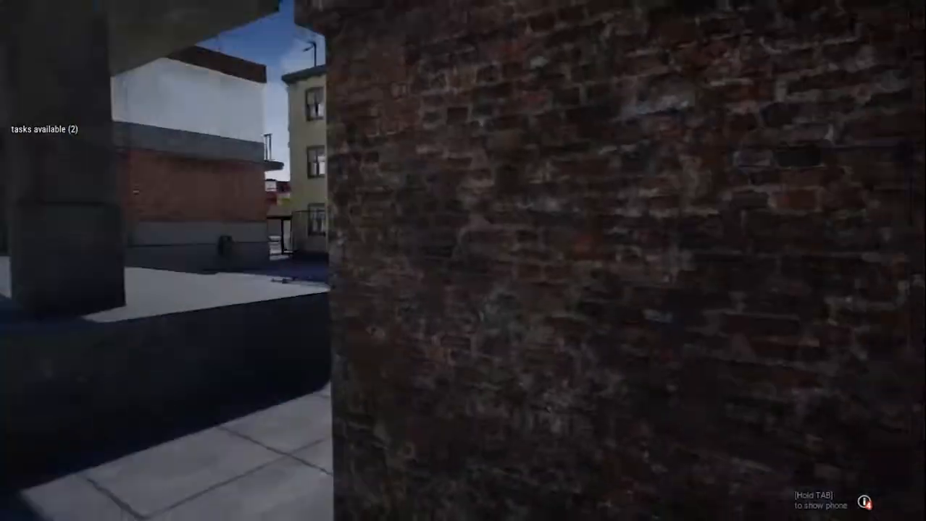
mouse_move(464, 260)
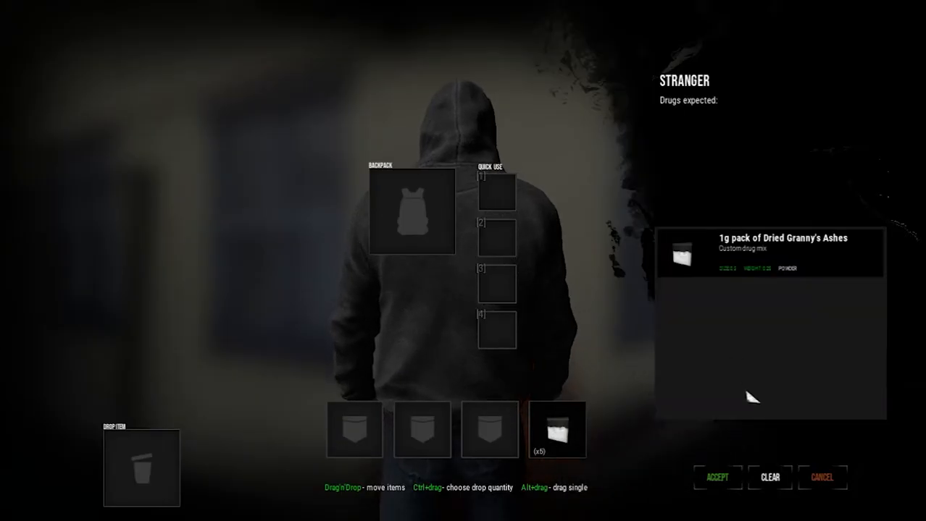
Step: Offer the 1g Dried Granny's Ashes pack to the stranger around the corner
left_click(717, 478)
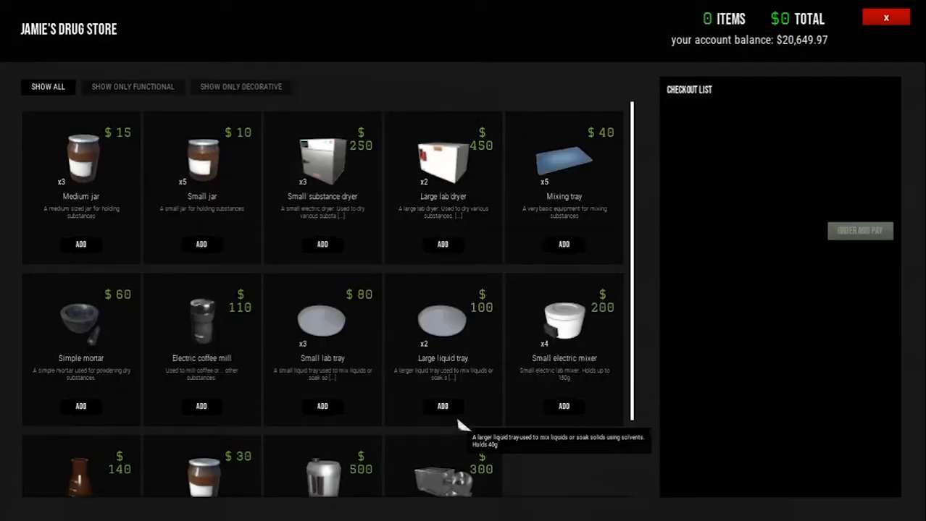
mouse_move(452, 420)
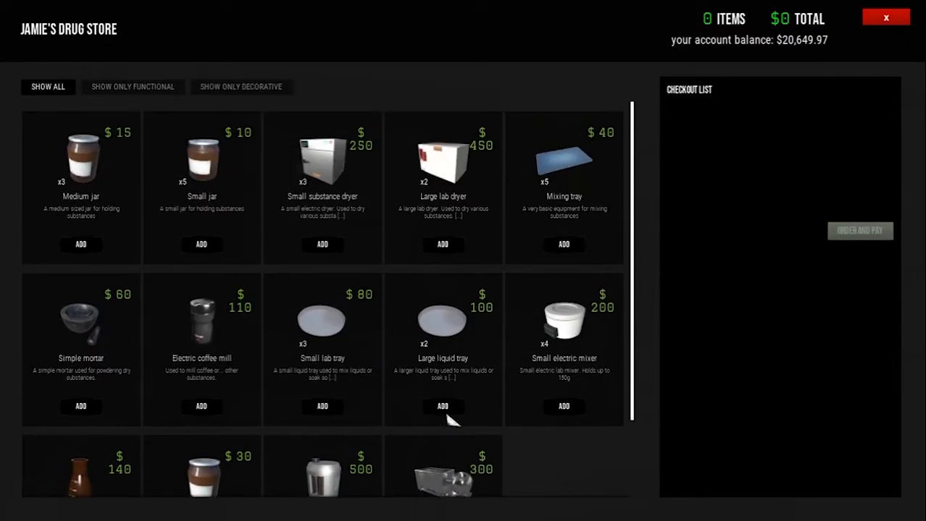
Step: Pay $60 for two large jars at Jamie's Drug Store and browse delivery addresses
scroll("down", 3)
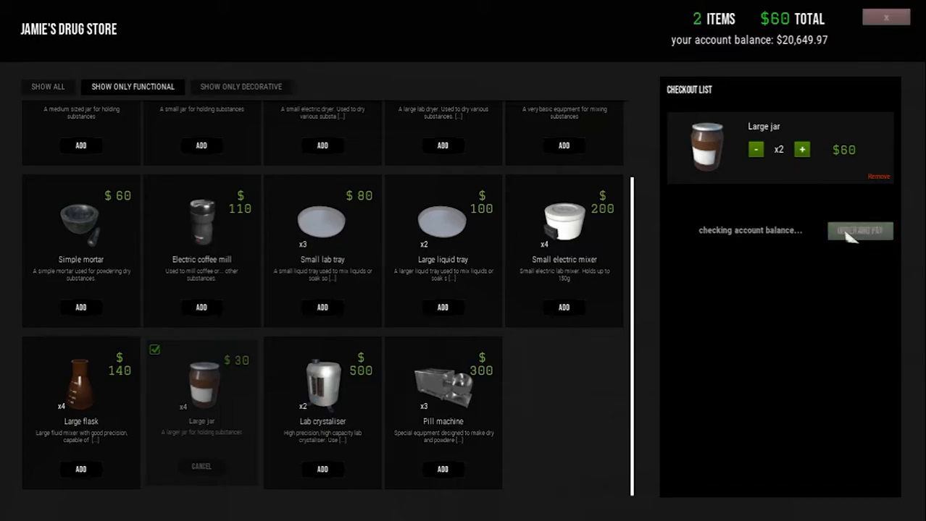
left_click(860, 230)
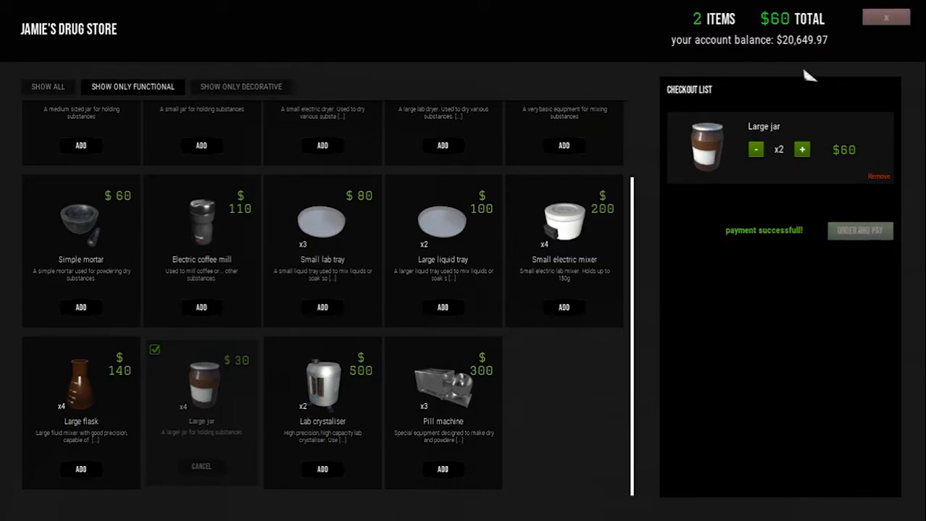
left_click(860, 230)
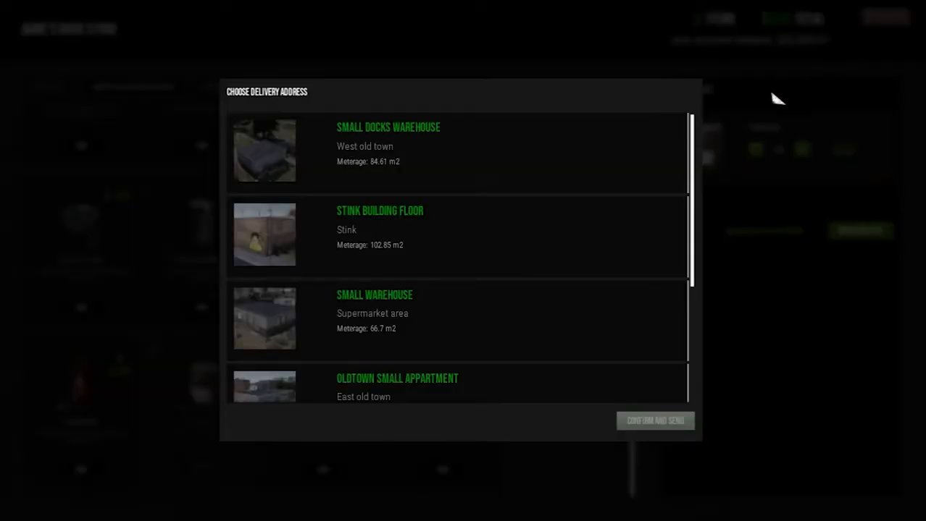
scroll("down", 3)
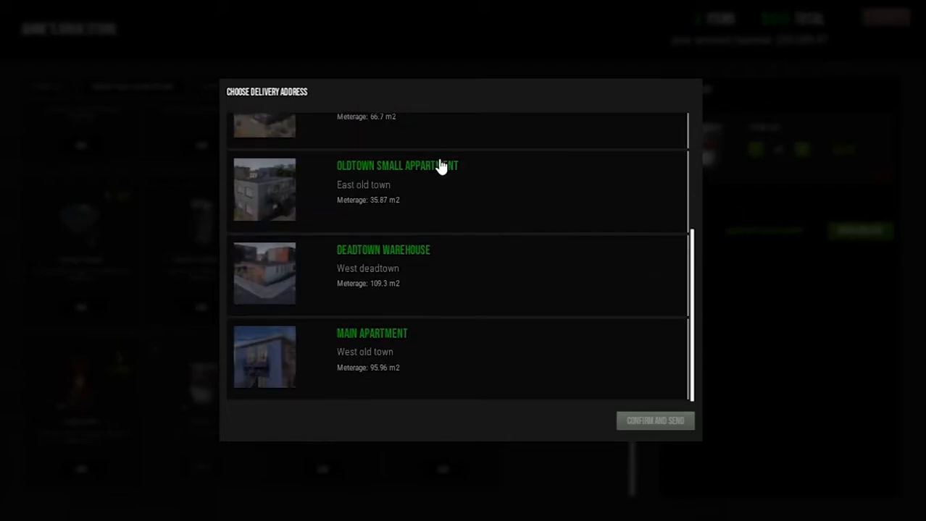
mouse_move(420, 277)
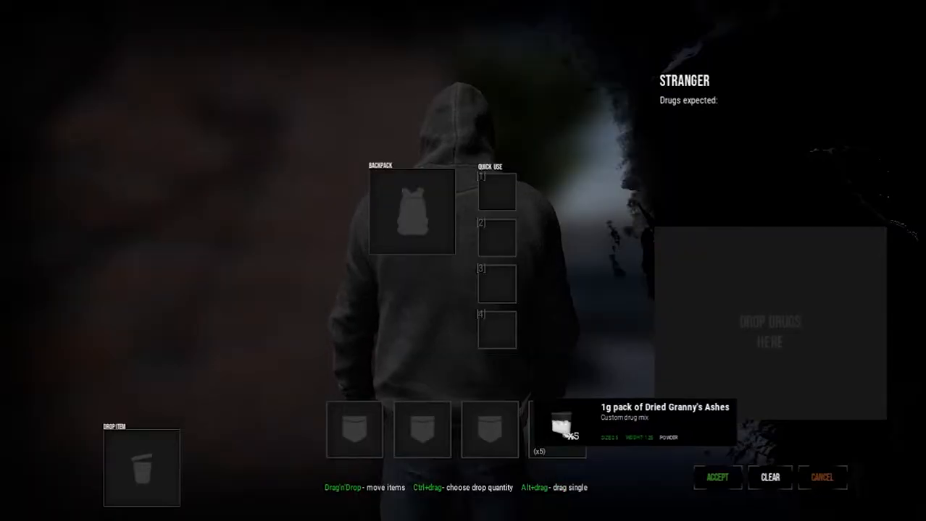
Step: Move a Dried Granny's Ashes pack toward the stranger's Drop Drugs area
left_click(715, 478)
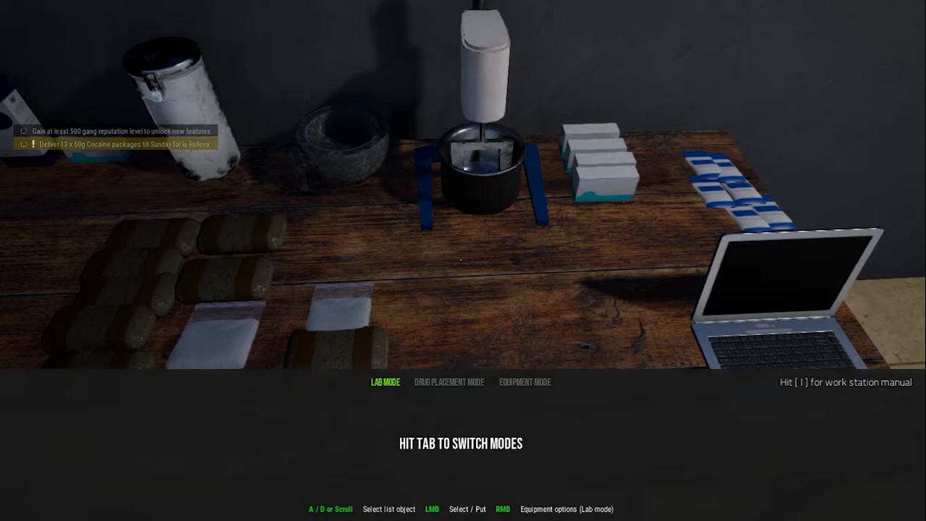
Step: Recolour the Cocaine jar's label to the white swatch and save it
key("Tab")
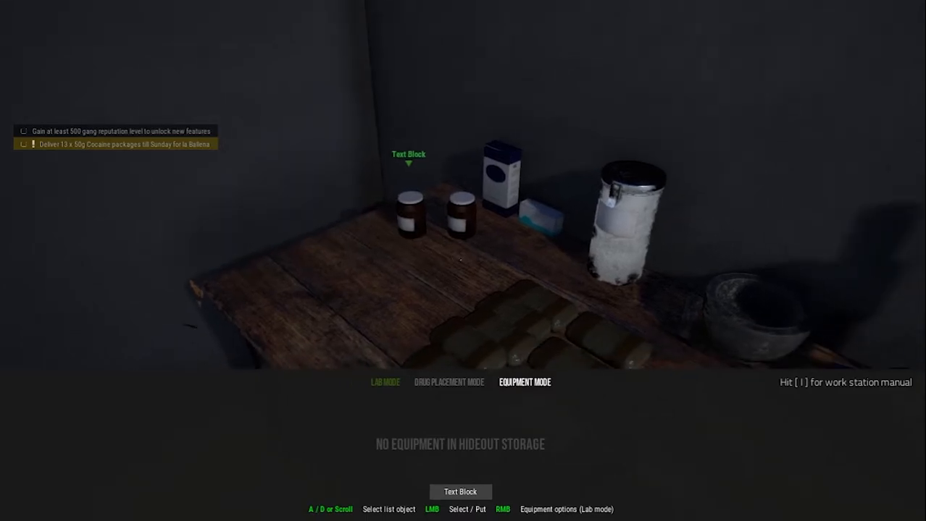
key("Tab")
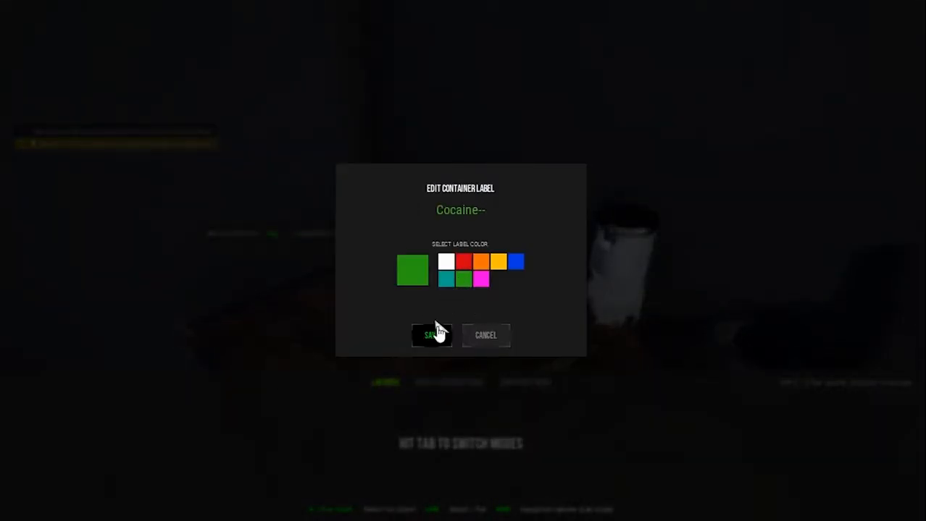
left_click(432, 336)
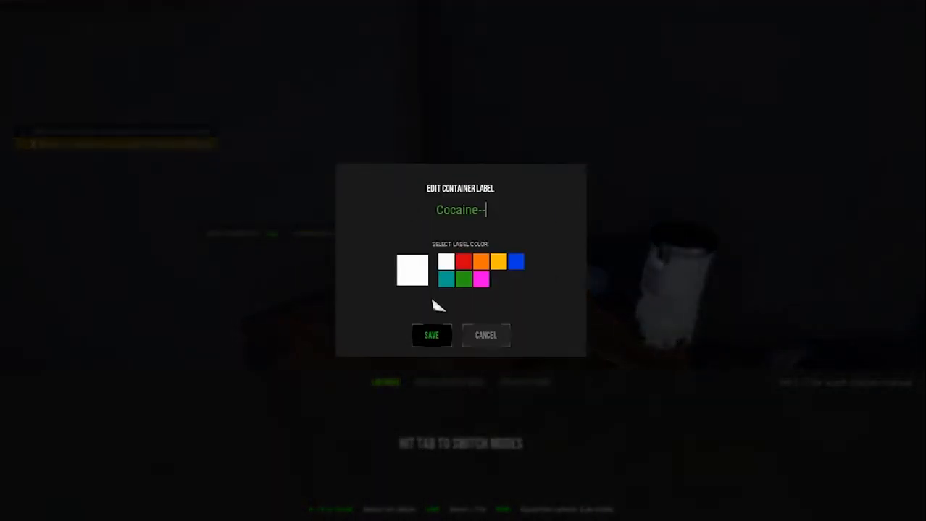
left_click(431, 336)
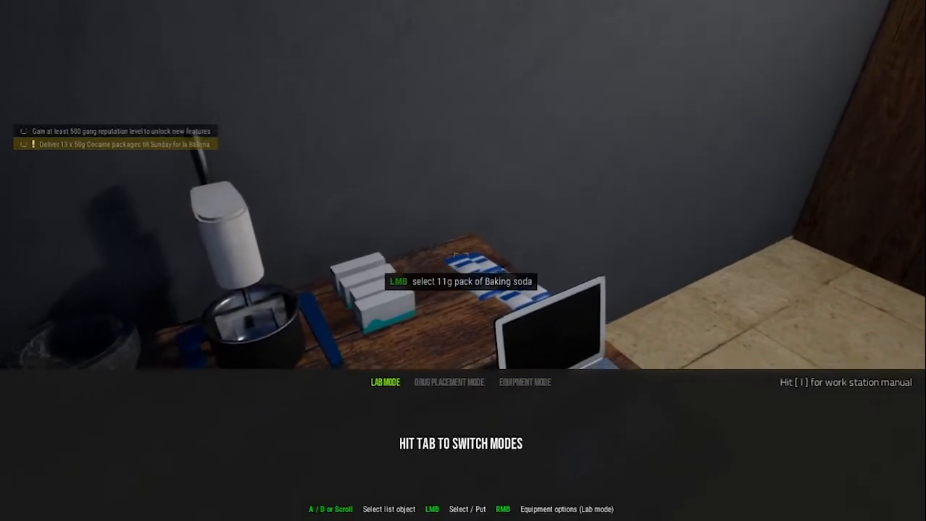
Step: Add 11 g and 12 g portions of baking soda to the cocaine in the mixer
left_click(460, 283)
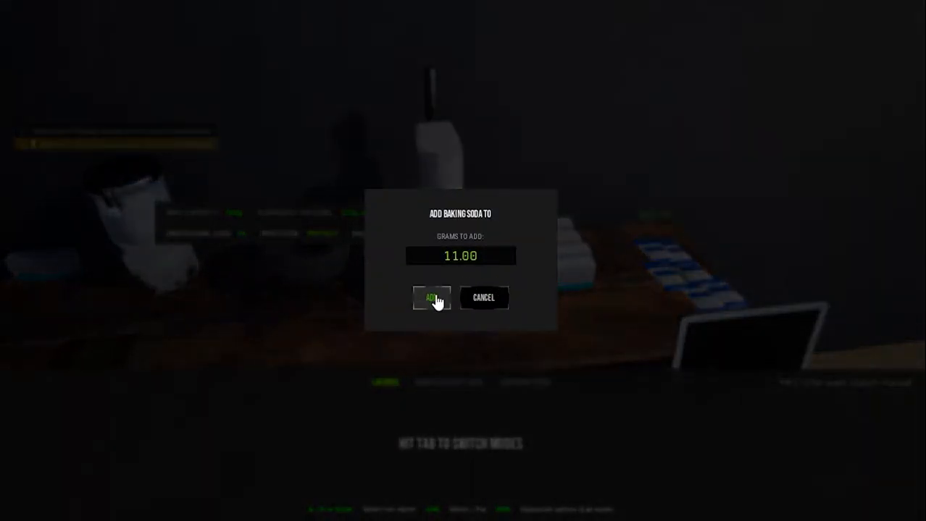
left_click(430, 298)
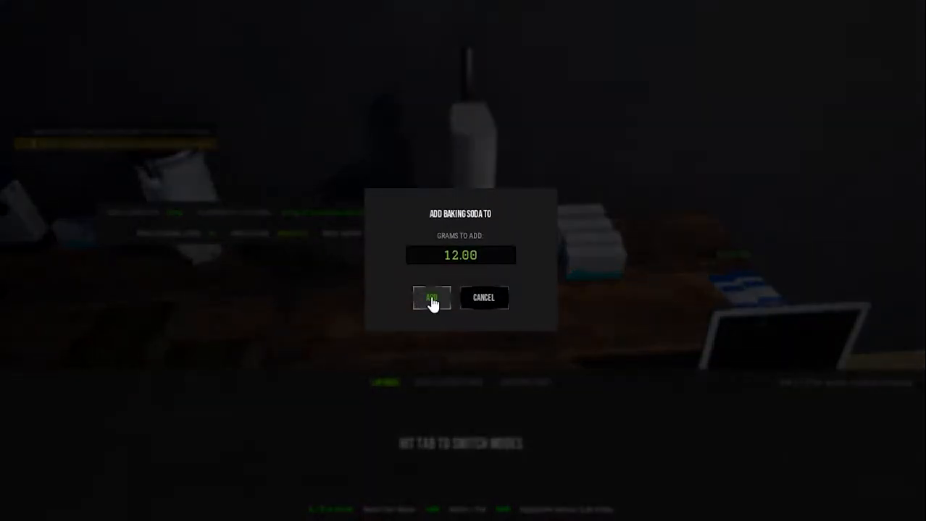
left_click(431, 299)
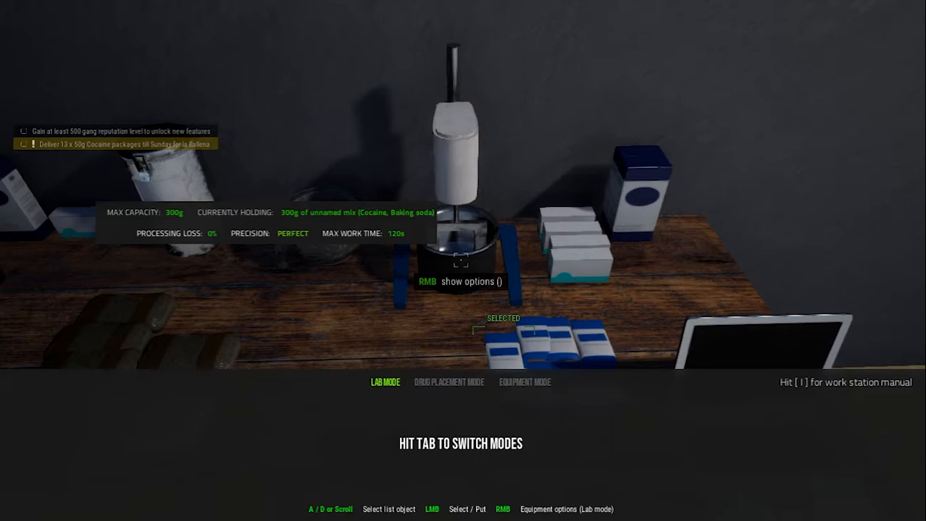
Step: Apply the mixer's 300 g batch under the name 'Gang Cocaine'
right_click(461, 262)
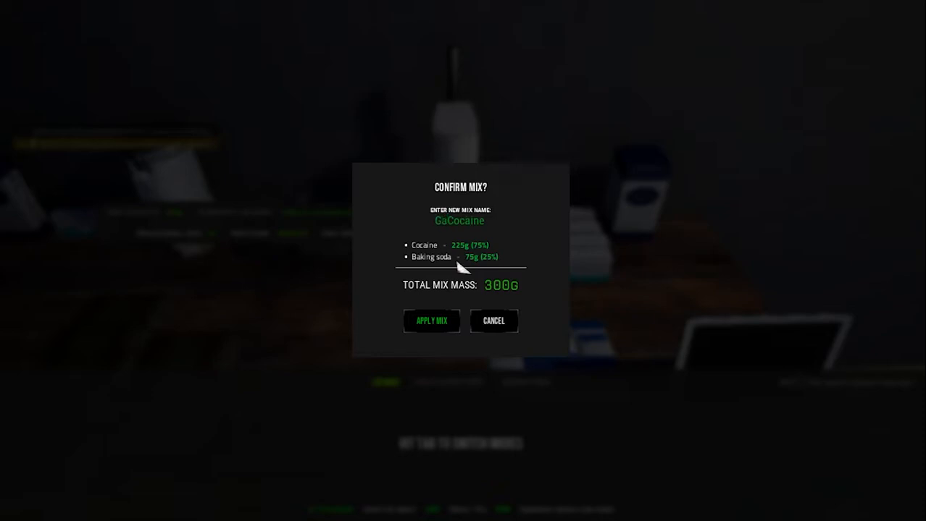
type("Gang Cocaine")
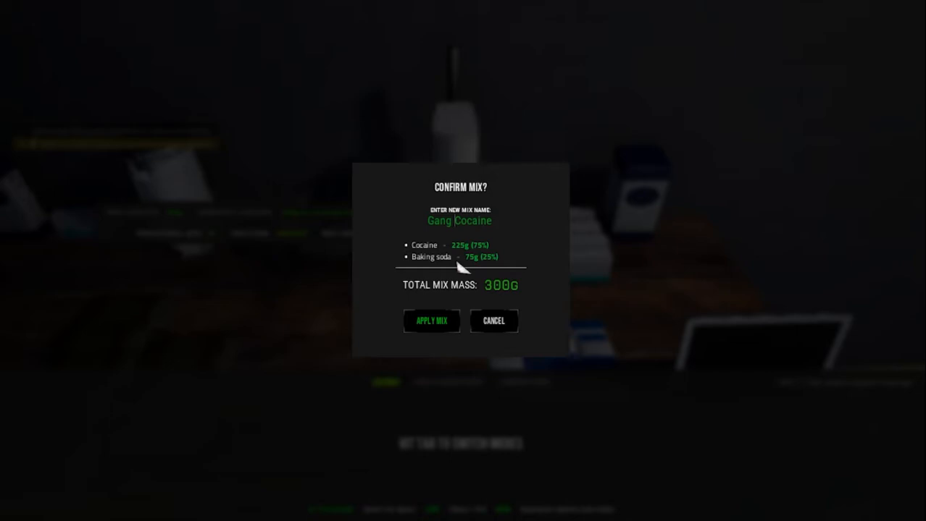
left_click(432, 322)
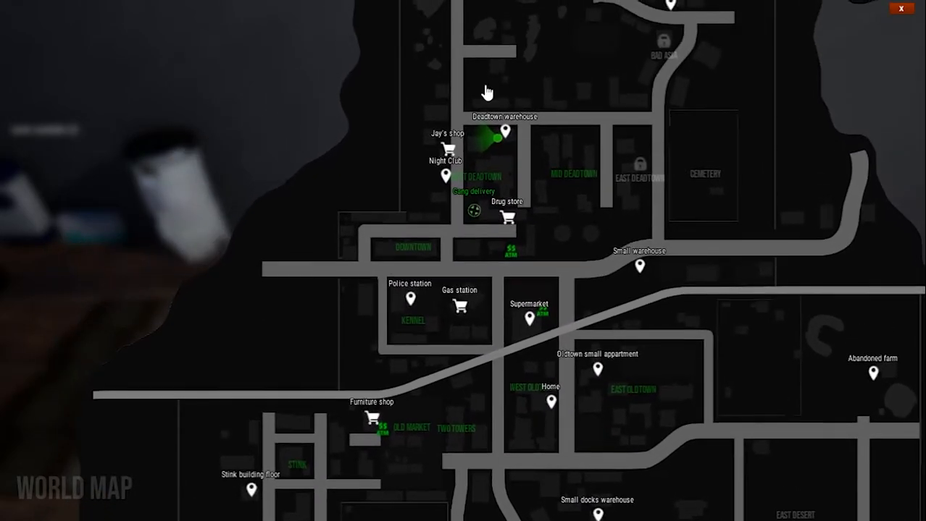
Step: Zoom the world map in around the Home marker
scroll("down", 3)
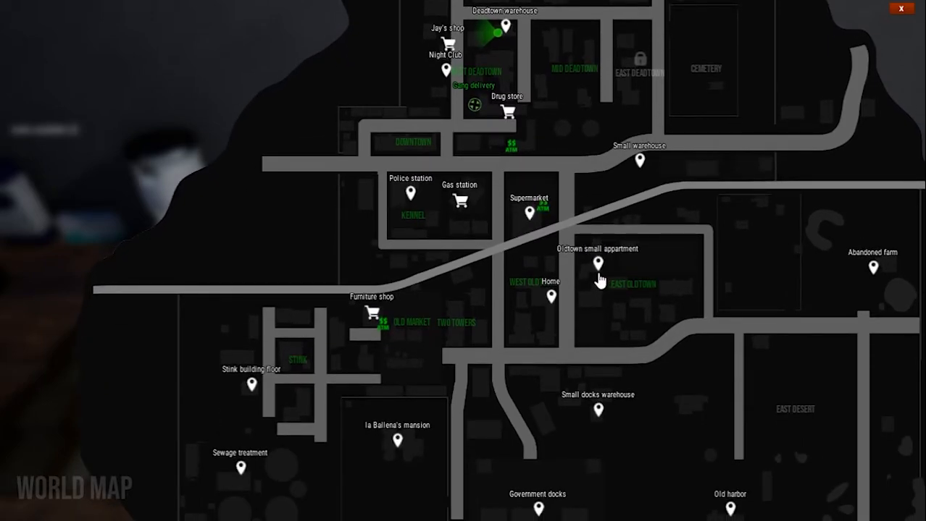
mouse_move(552, 307)
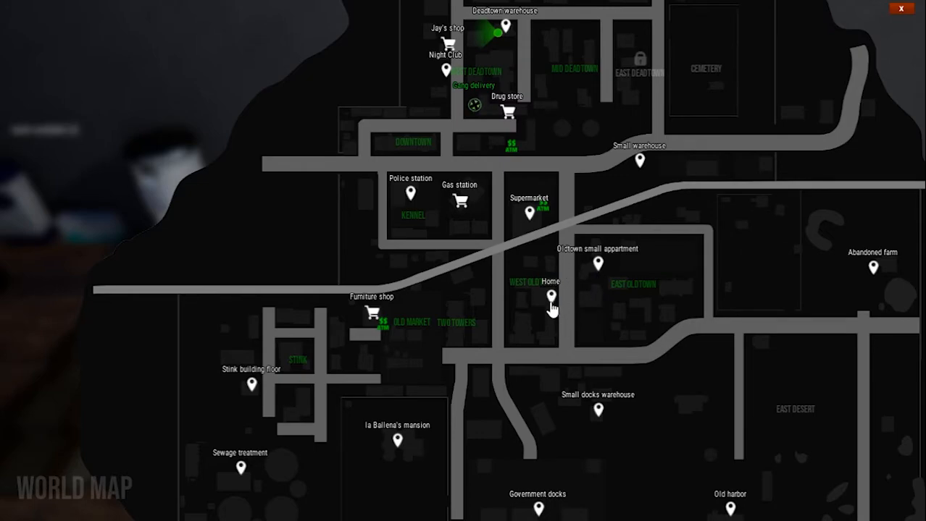
mouse_move(598, 397)
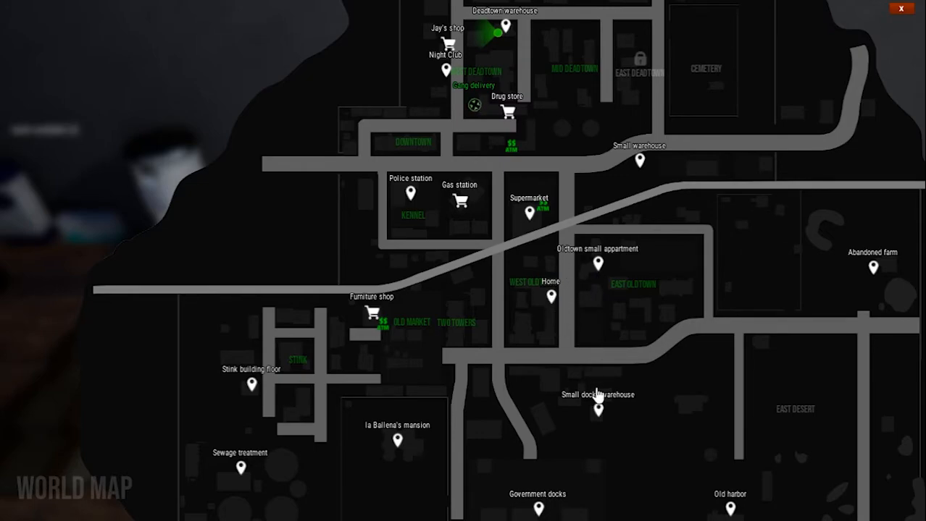
mouse_move(496, 52)
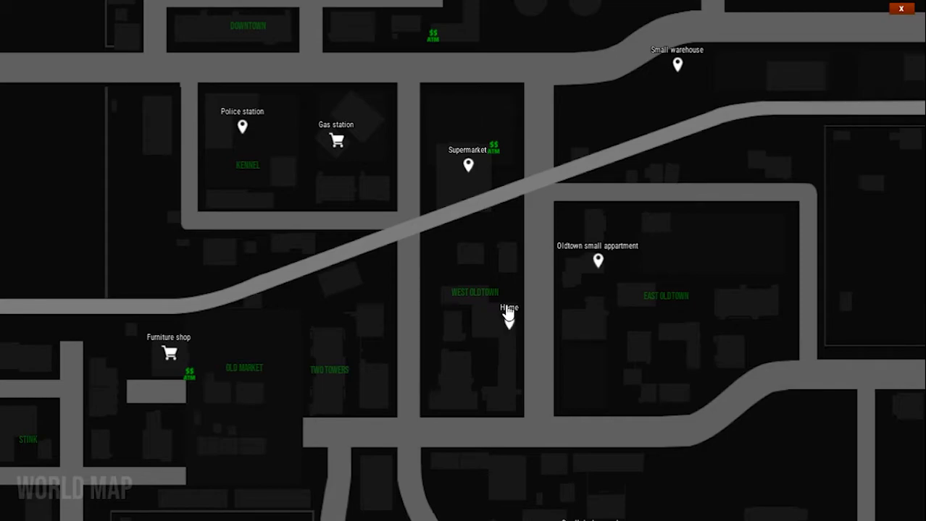
mouse_move(508, 340)
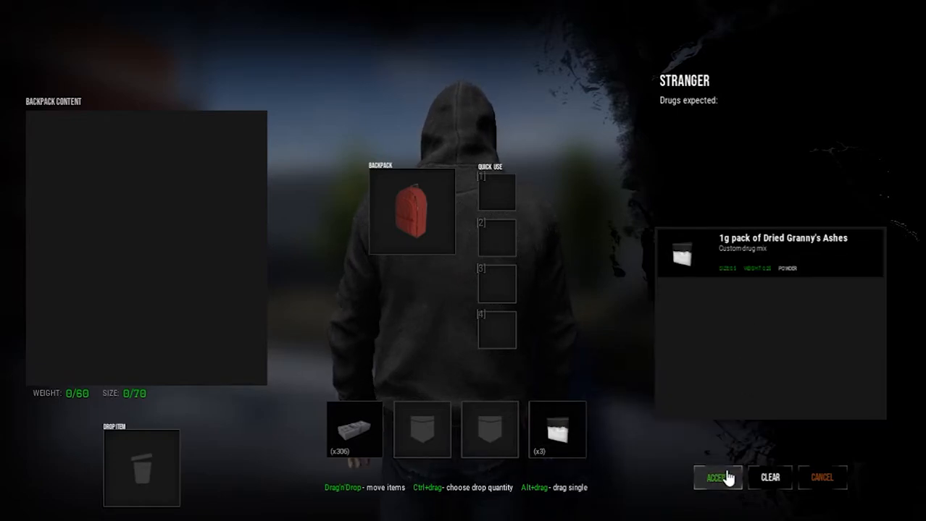
Step: Accept the stranger's deal for the 1g Dried Granny's Ashes pack
left_click(716, 478)
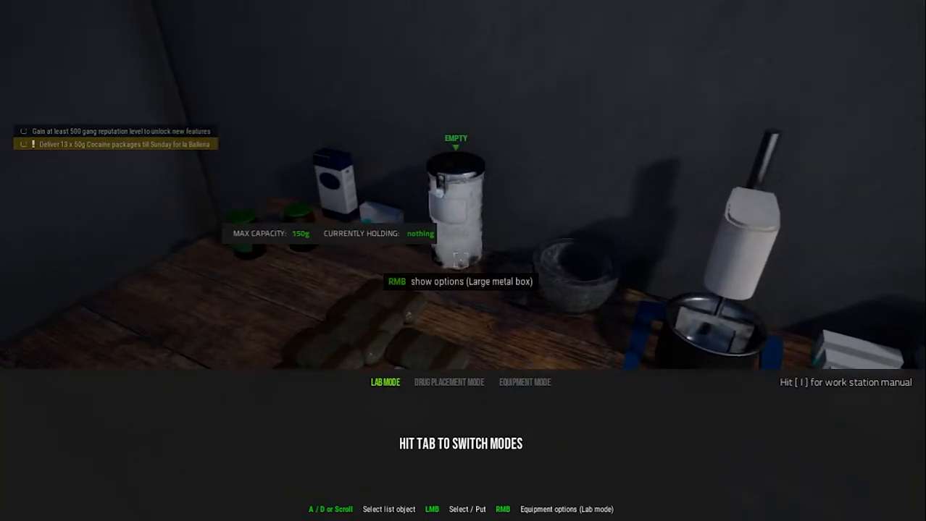
Step: Package the 300 g Gang Cocaine into six 50 g packs and add them to inventory
right_click(455, 210)
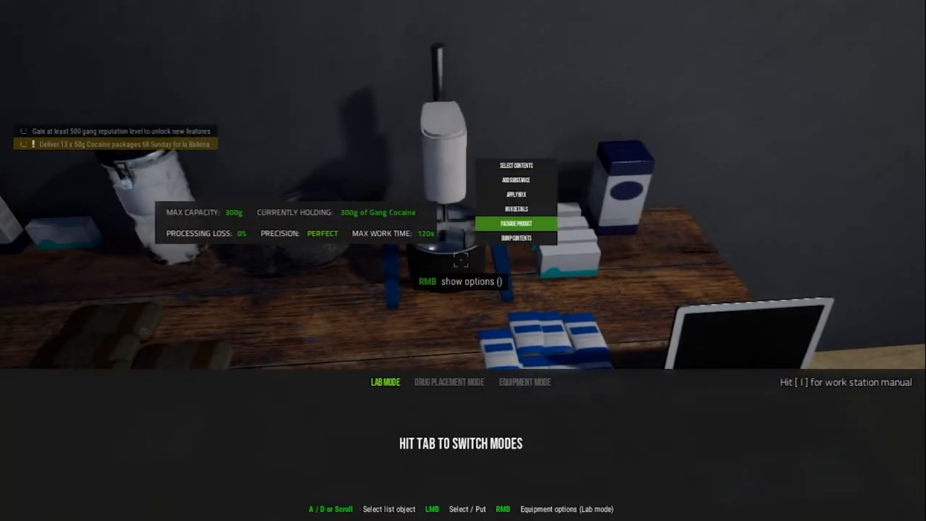
left_click(516, 223)
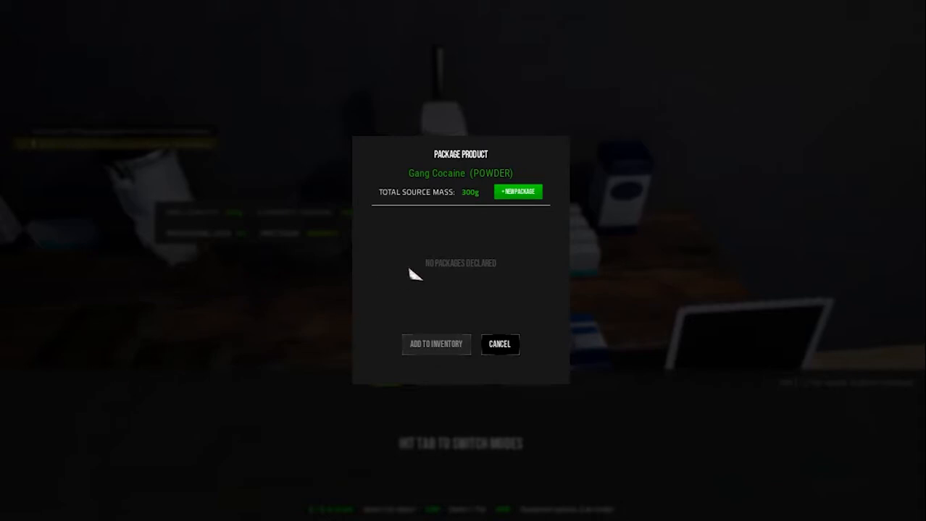
left_click(518, 191)
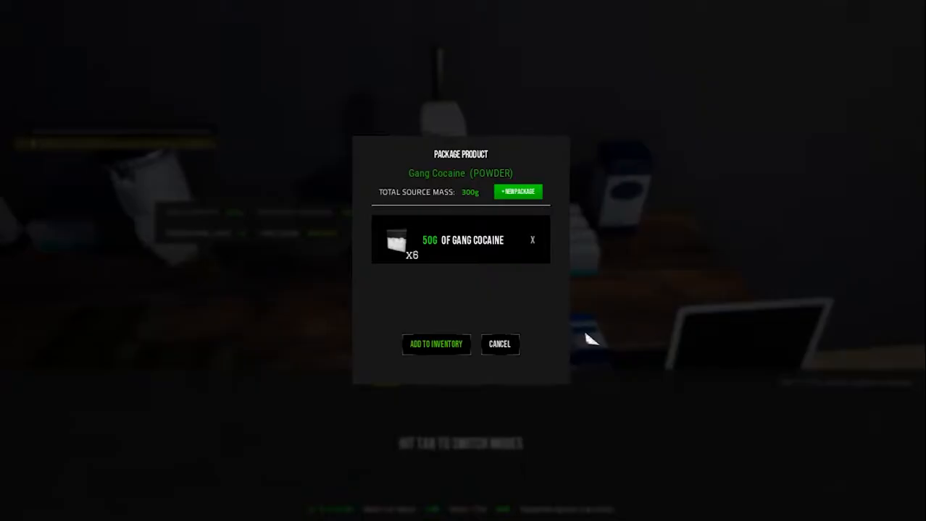
left_click(435, 345)
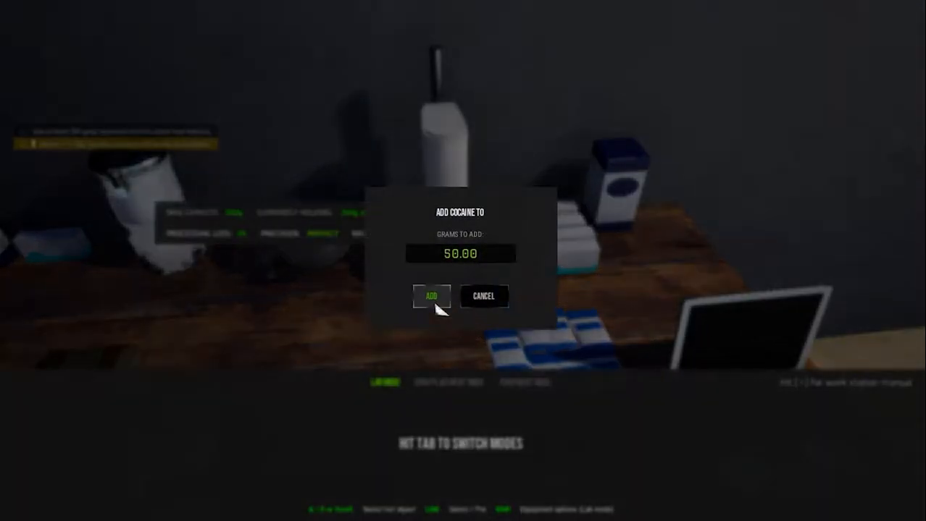
Step: Add cocaine plus 12 g and 7 g of baking soda, then finalise the 300 g Gang Cocaine mix
left_click(432, 295)
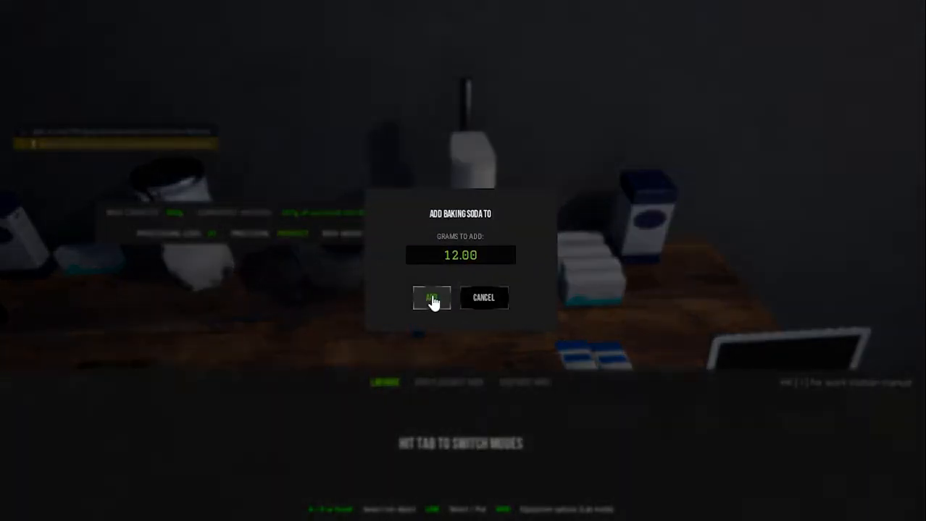
left_click(431, 299)
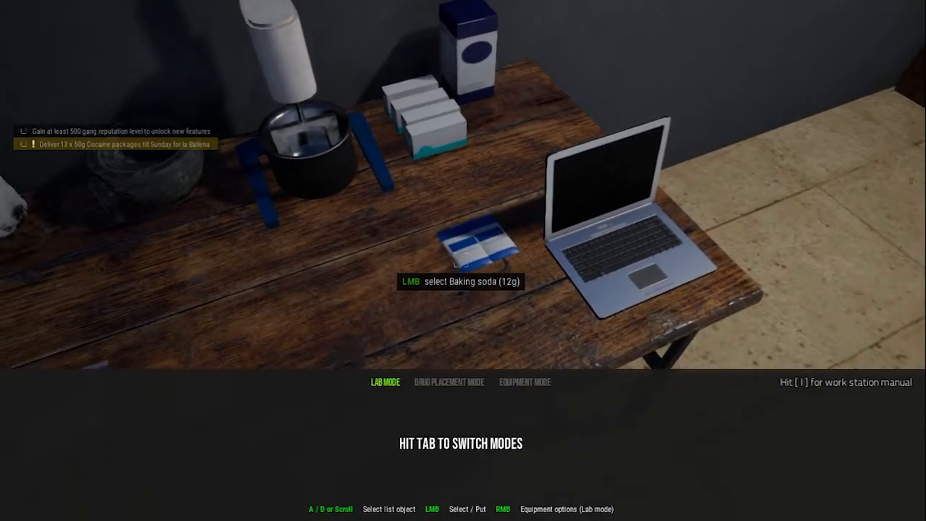
left_click(466, 246)
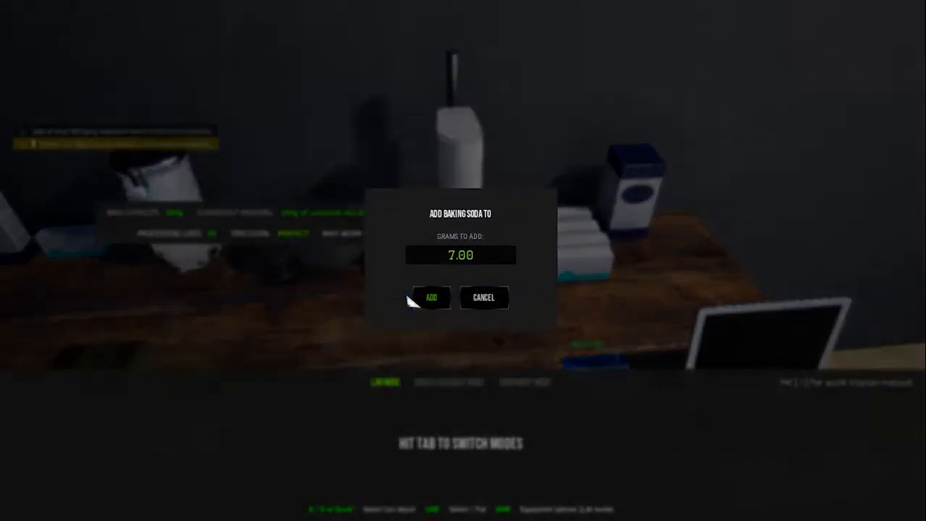
left_click(430, 299)
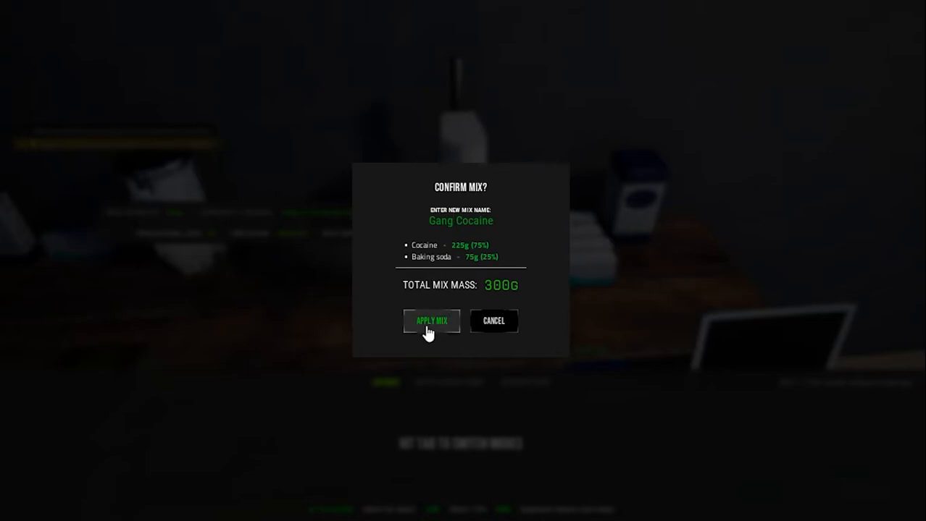
left_click(432, 321)
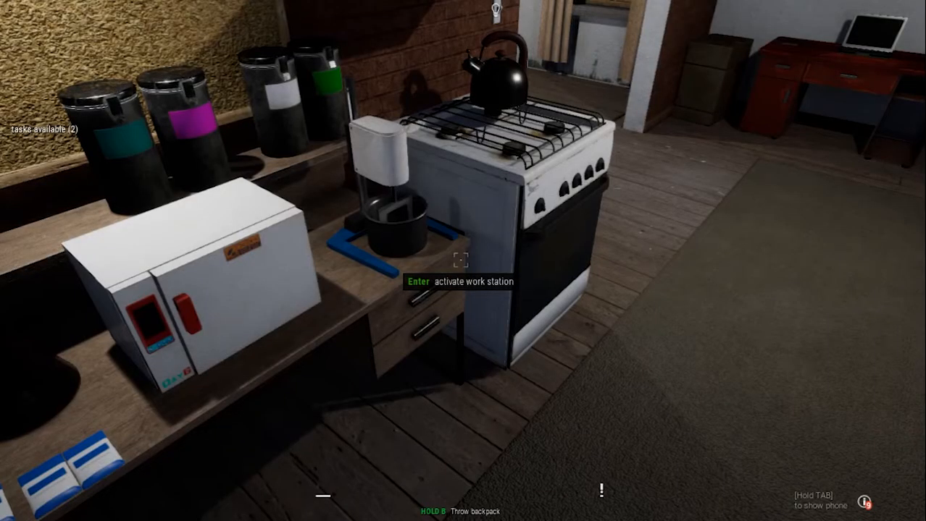
mouse_move(463, 260)
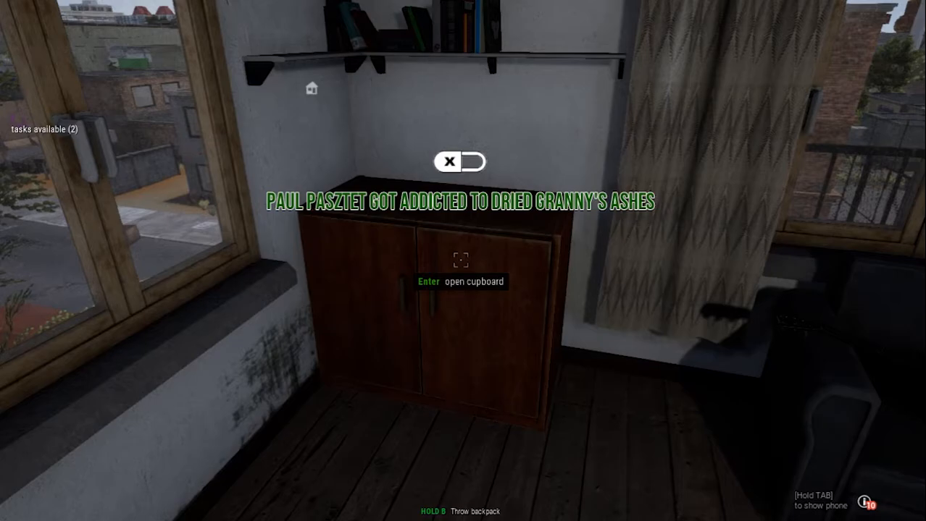
Step: Open the cupboard under the bookshelf after leaving the work station
key("enter")
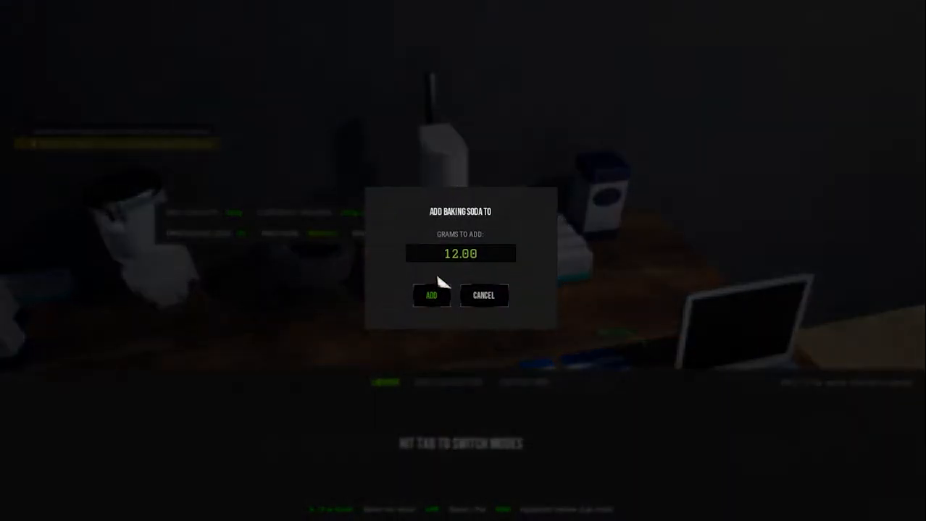
Step: Add two 12 g portions of baking soda to the mix
left_click(484, 296)
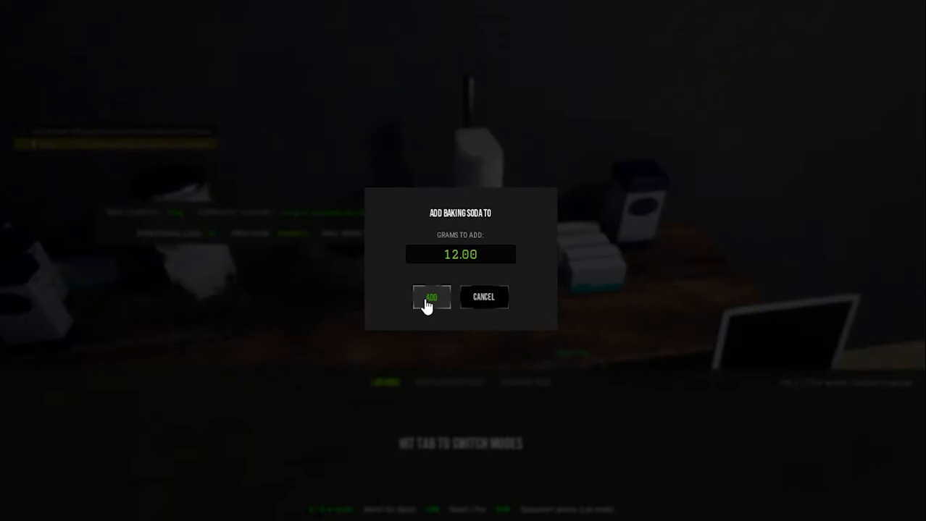
left_click(431, 297)
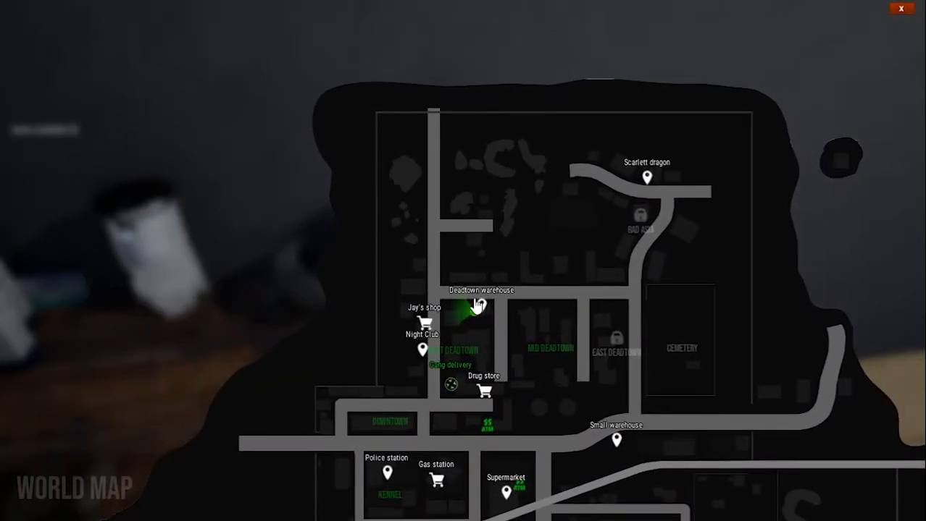
mouse_move(478, 307)
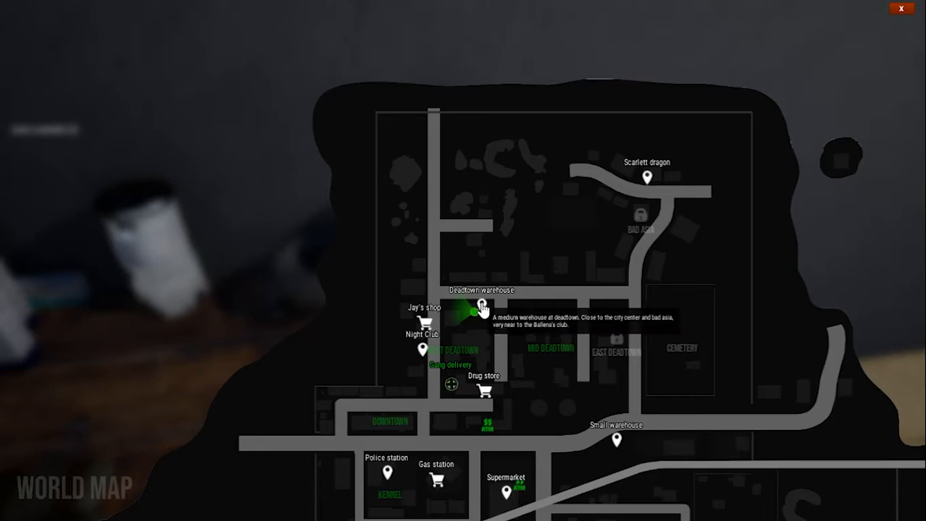
mouse_move(689, 322)
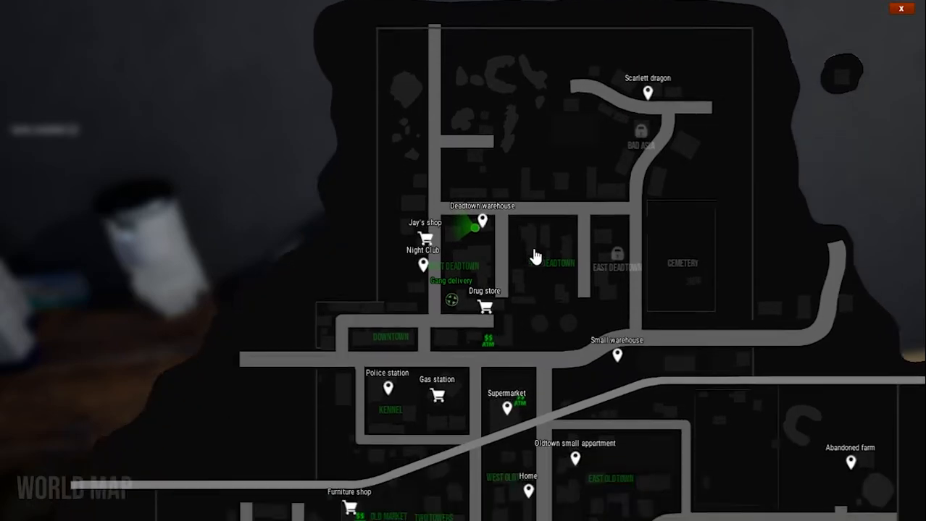
Step: Scroll the world map south from the Deadtown warehouse toward the docks
scroll("down", 3)
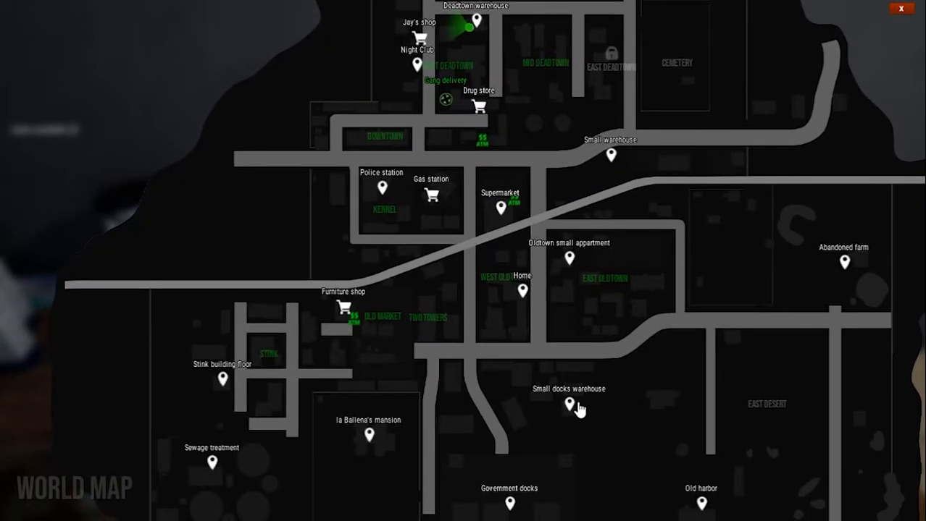
mouse_move(583, 402)
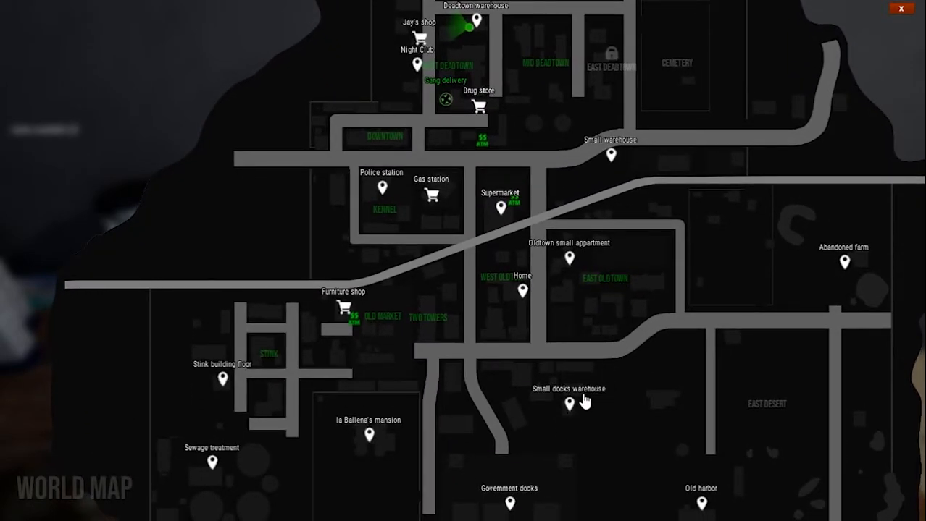
mouse_move(539, 409)
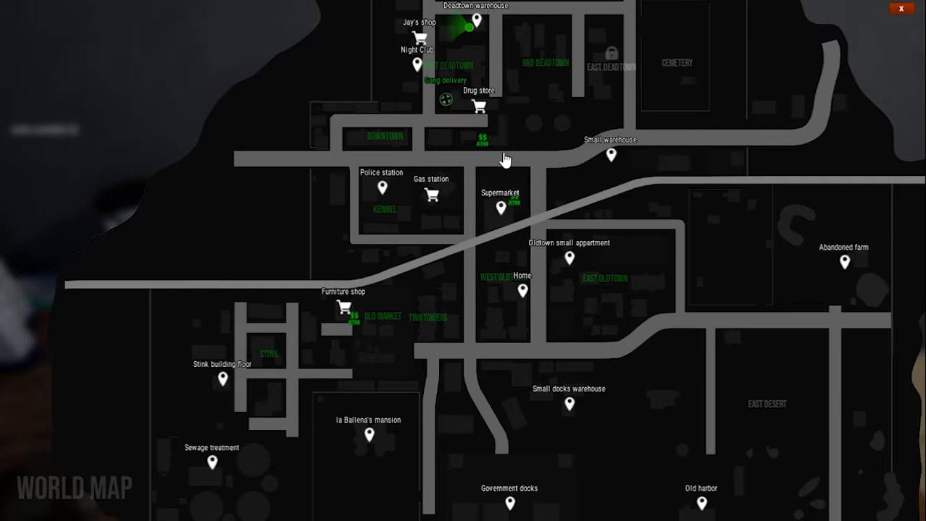
mouse_move(523, 181)
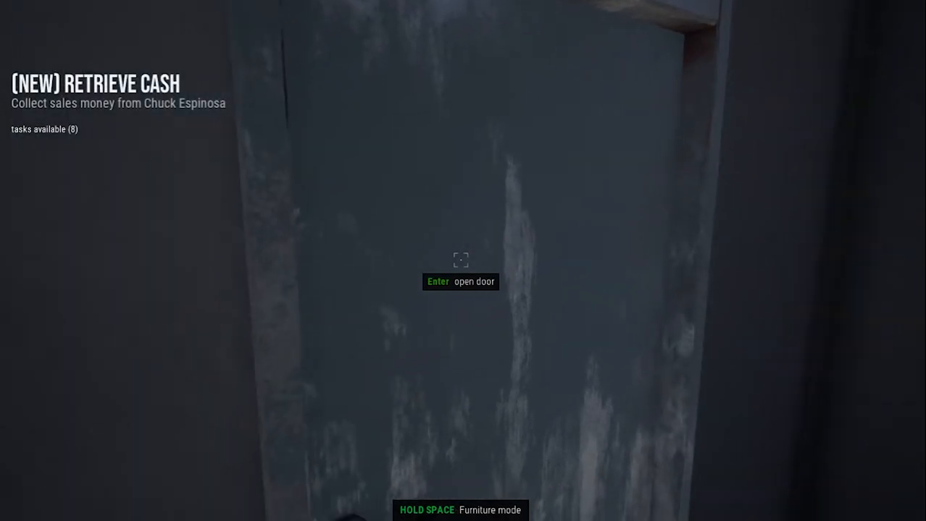
Step: Open the hideout door and step out into the walled backyard
key("Enter")
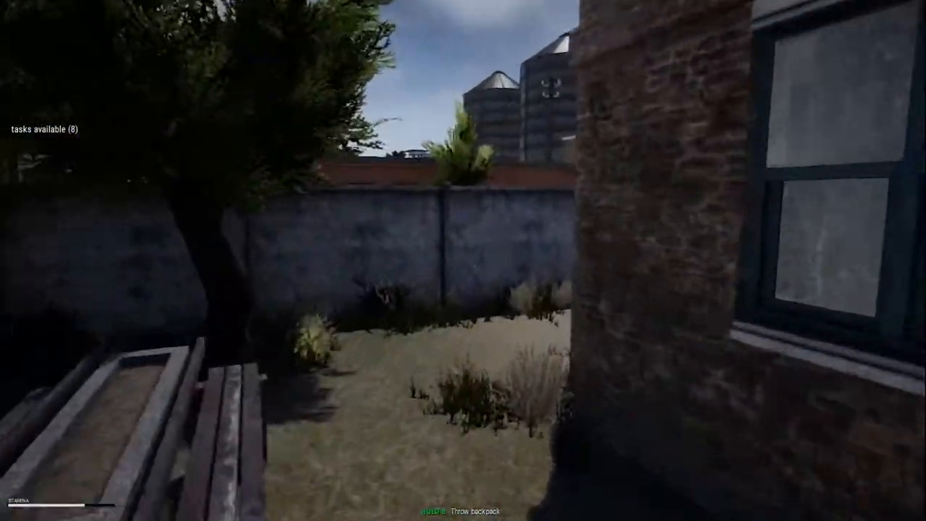
mouse_move(464, 261)
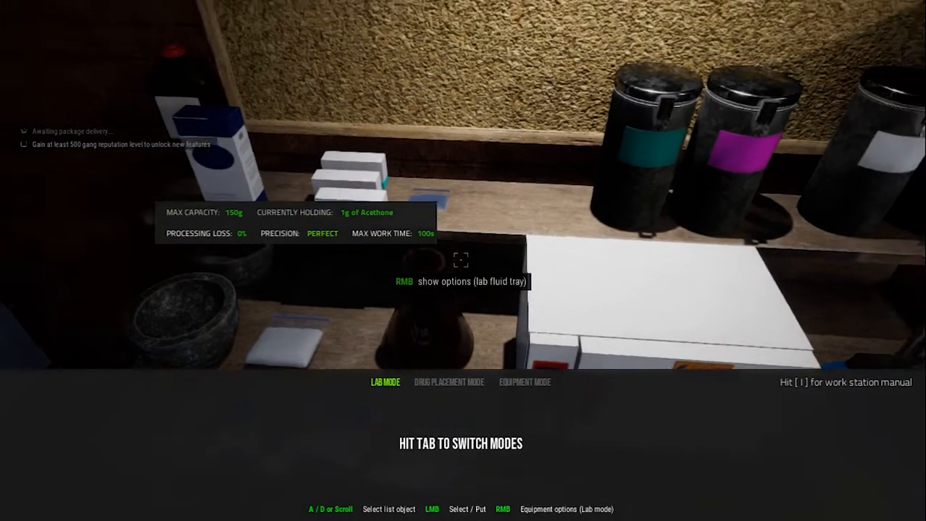
Step: Add the 5 g Viagra pack to the lab fluid tray
right_click(460, 261)
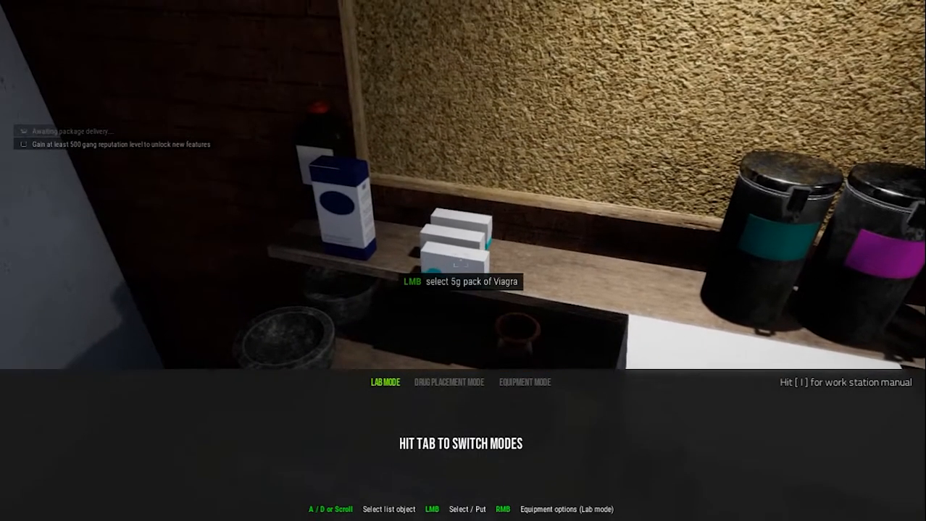
left_click(461, 253)
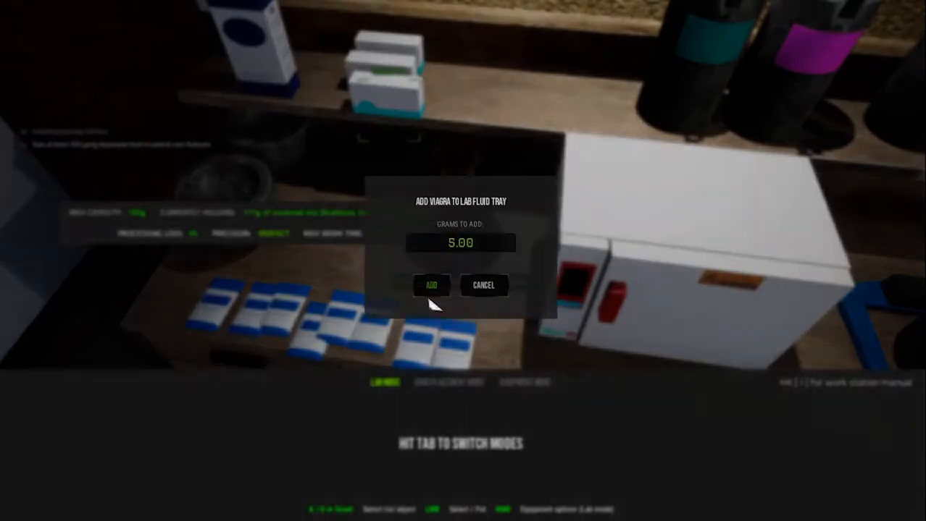
left_click(432, 283)
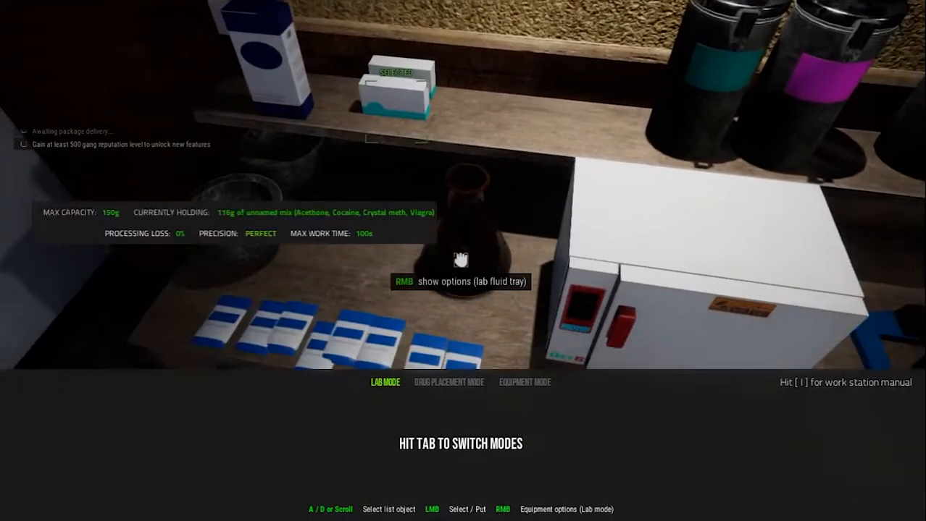
Step: Save the 131 g tray blend as a mix named Granny's Ash
right_click(461, 258)
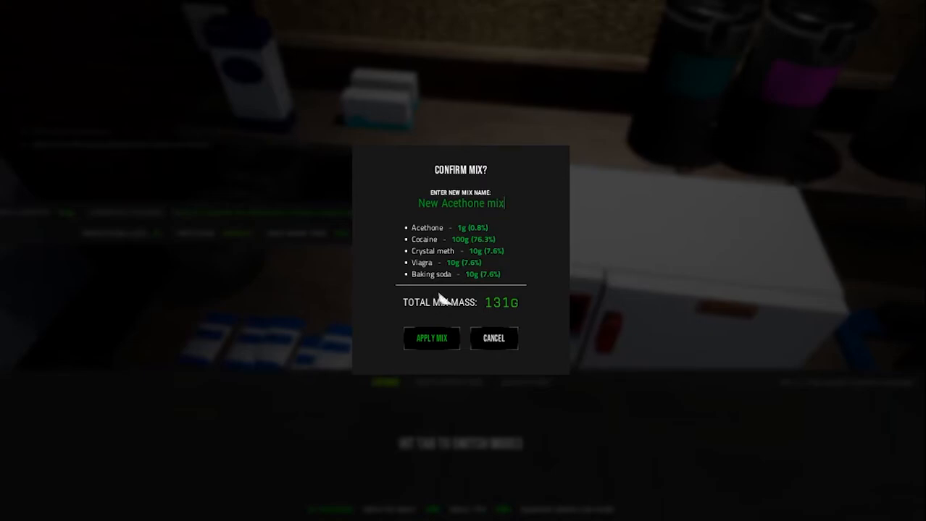
type("Granny's")
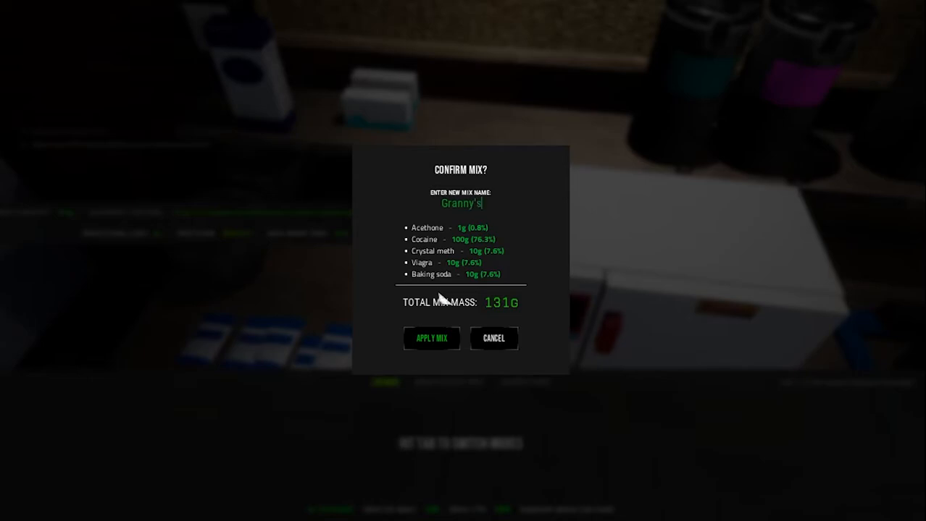
type("Ash")
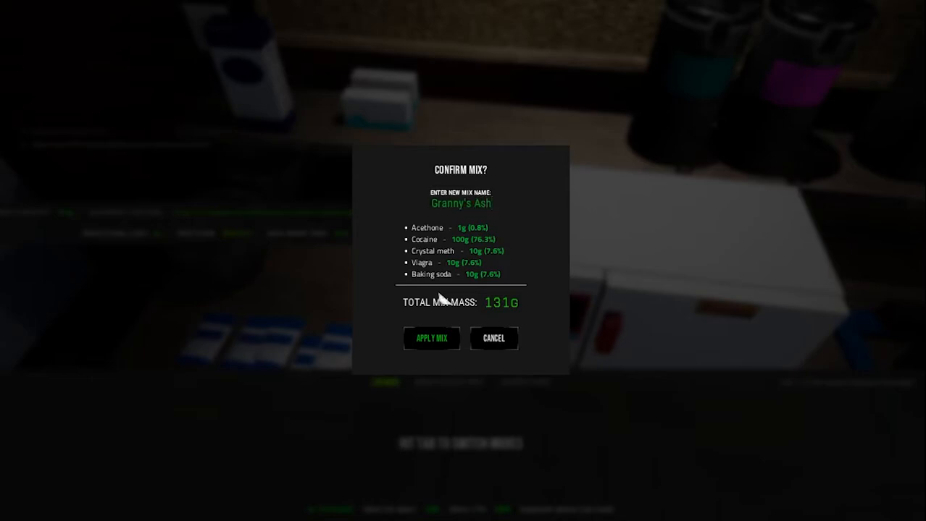
left_click(432, 339)
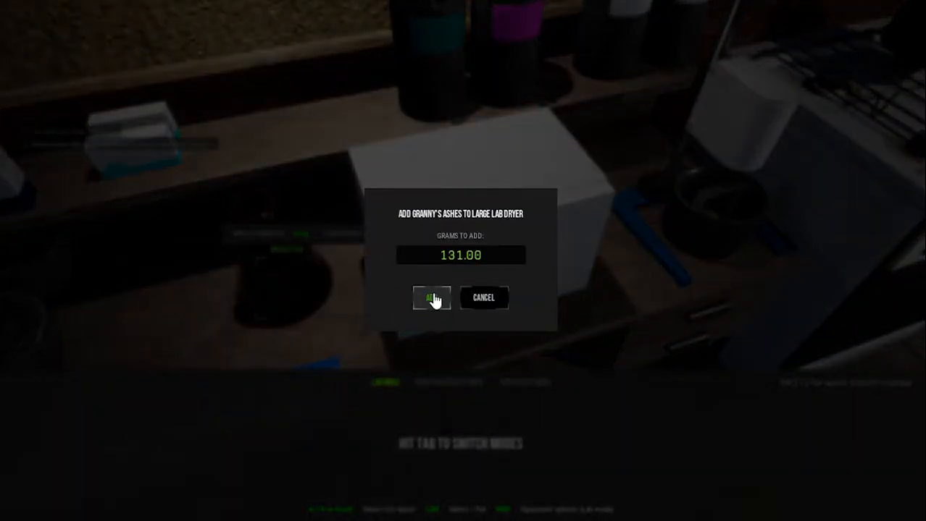
Step: Load 131 grams of Granny's Ashes into the large dryer, then head to the alley door
left_click(431, 298)
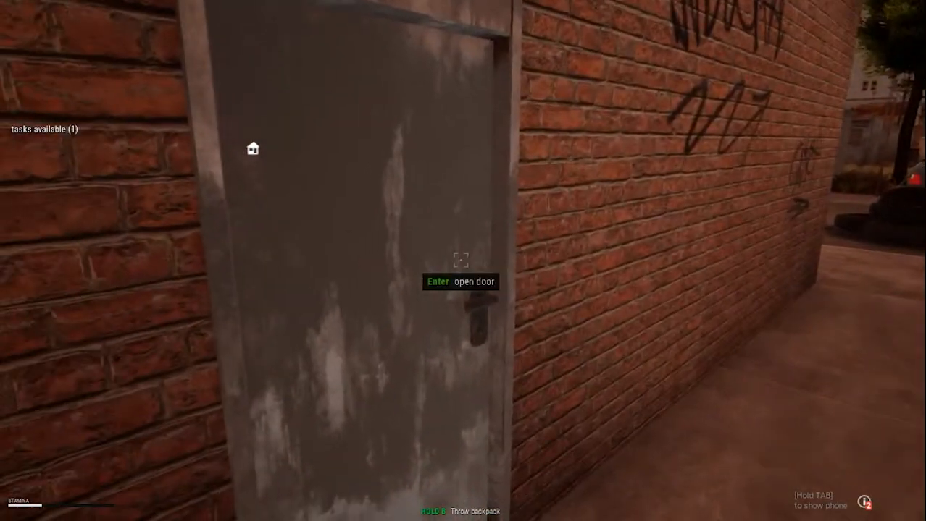
Step: Enter Jay Schulz's bag shop, accept the backpack trade and return to the alley
key("Enter")
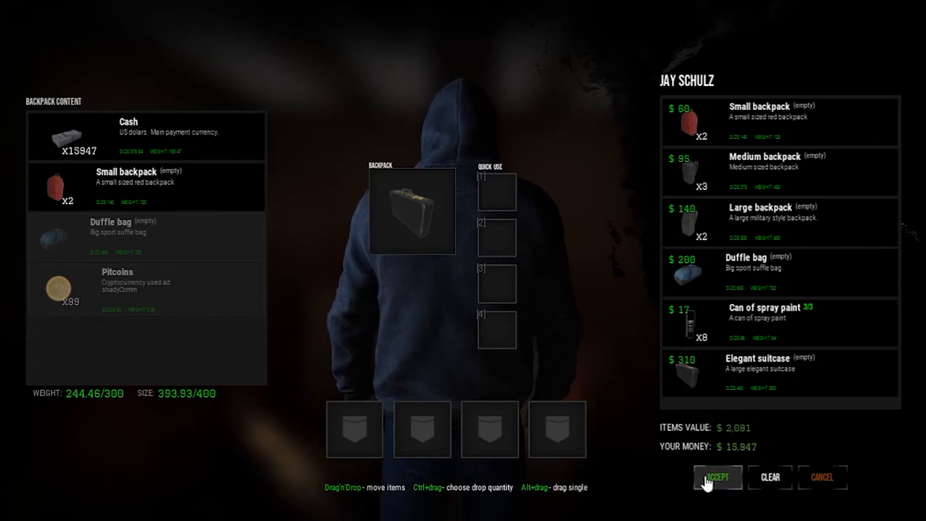
left_click(716, 478)
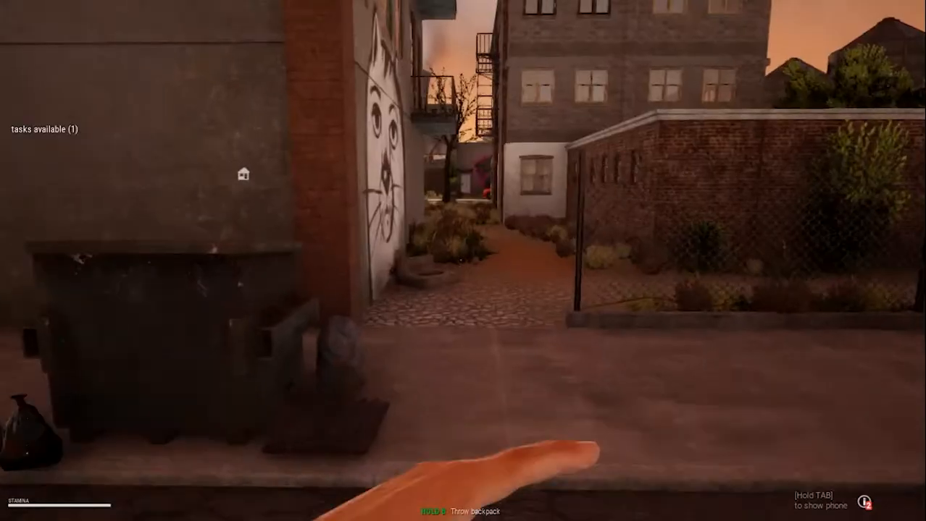